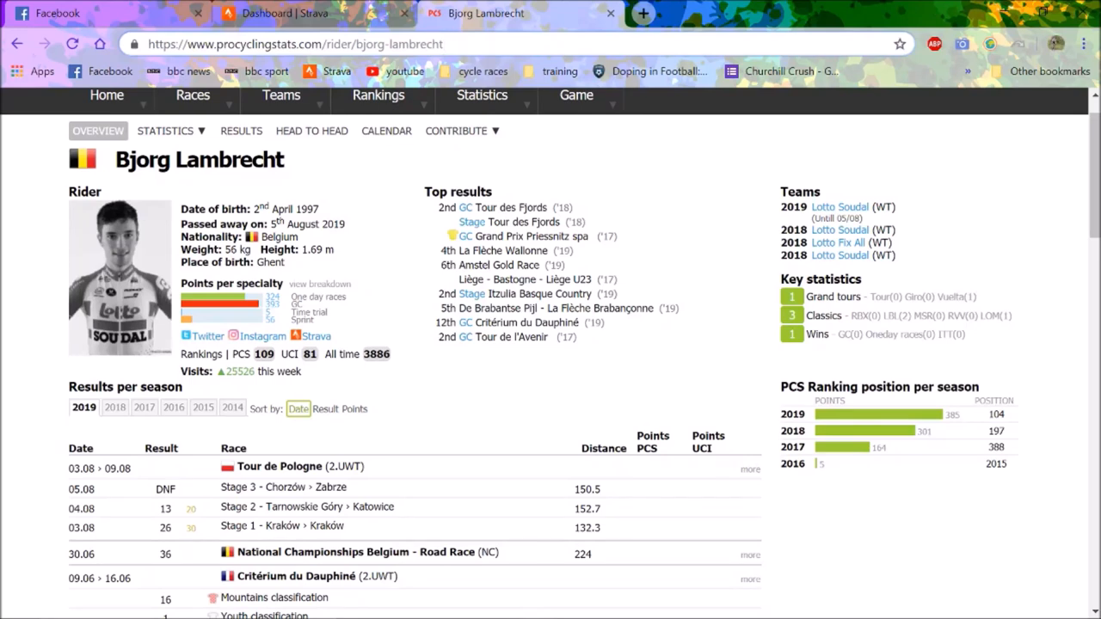
# Scroll through Lambrecht's 2019 season results on his rider page
pyautogui.click(444, 45)
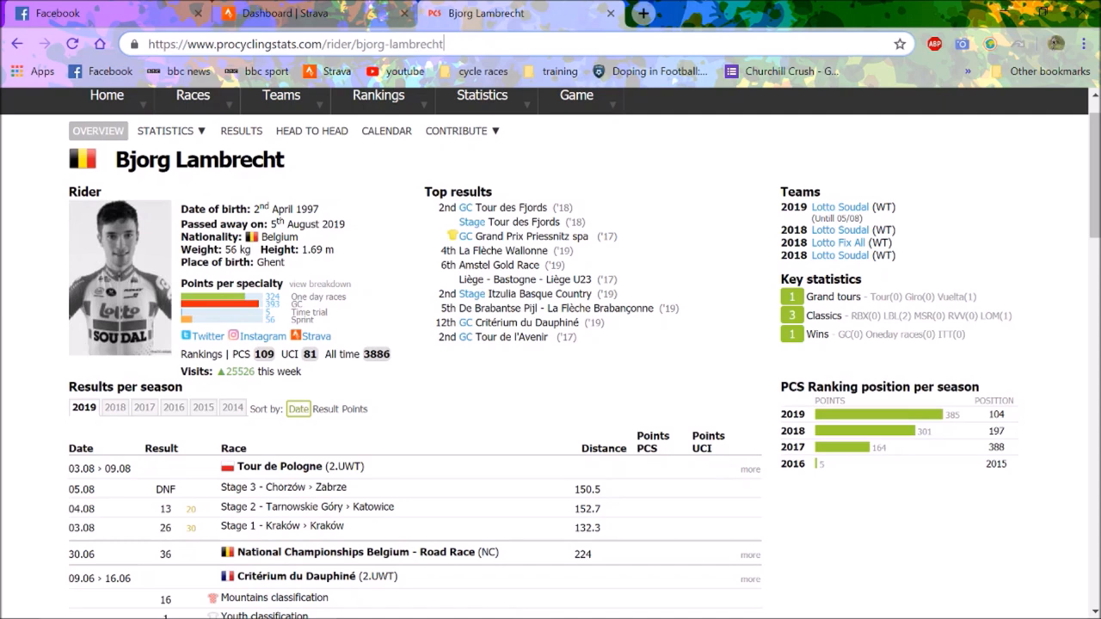
pyautogui.moveTo(198, 200)
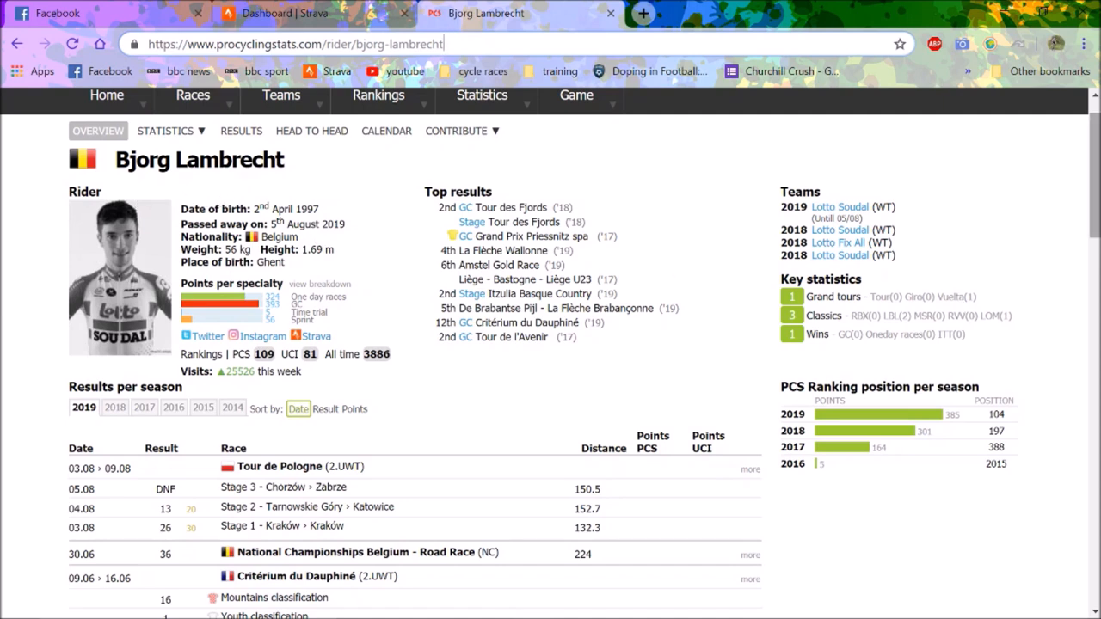
pyautogui.scroll(-3)
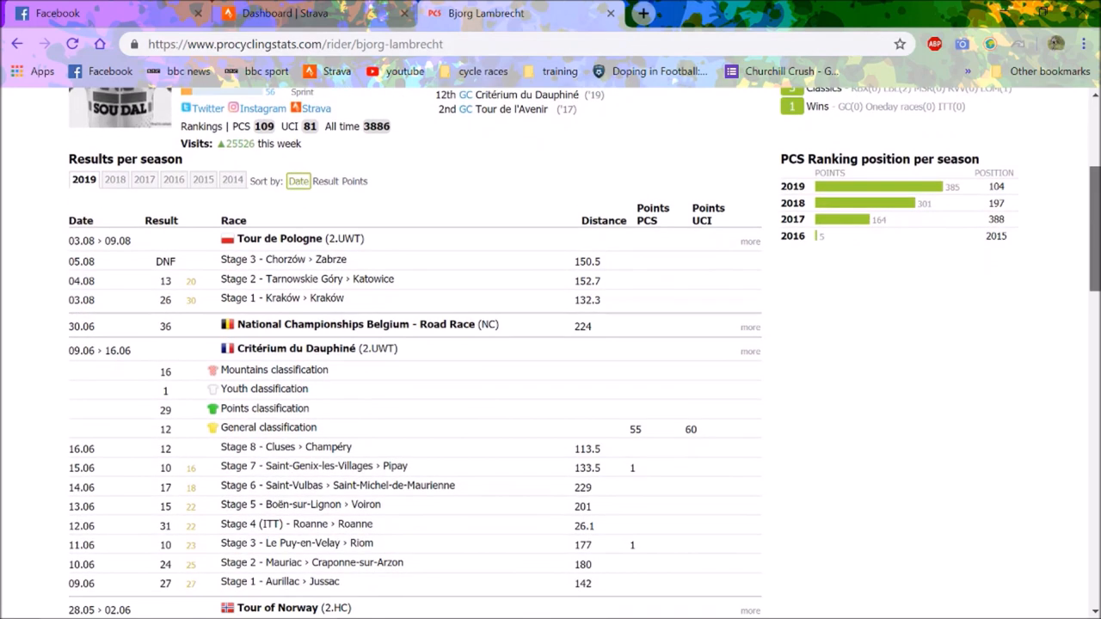
pyautogui.scroll(-3)
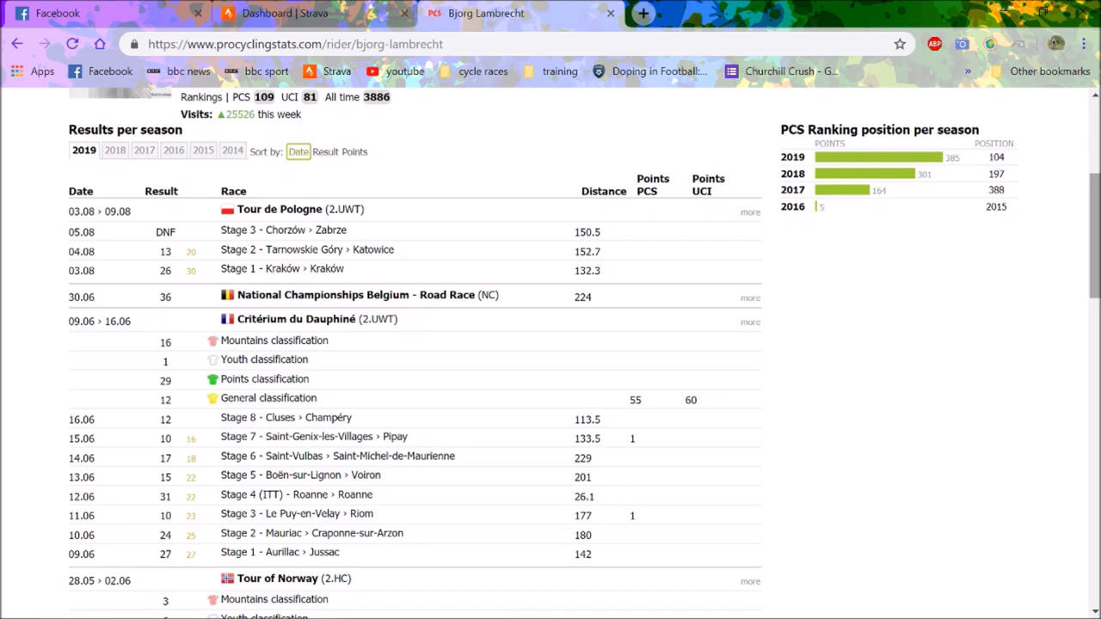
pyautogui.scroll(-3)
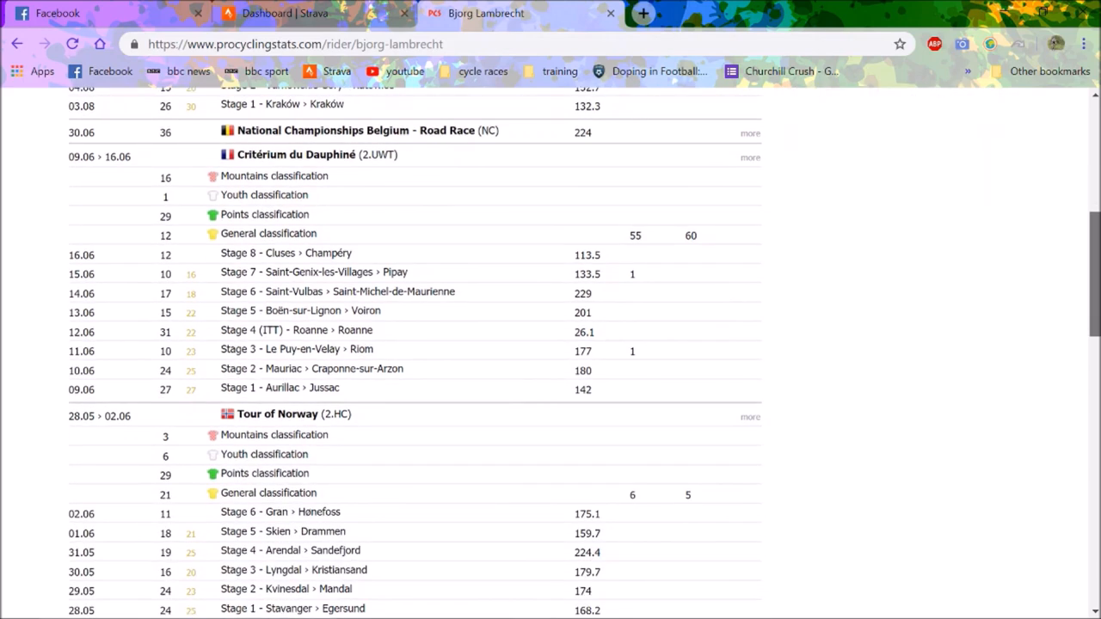
pyautogui.scroll(-3)
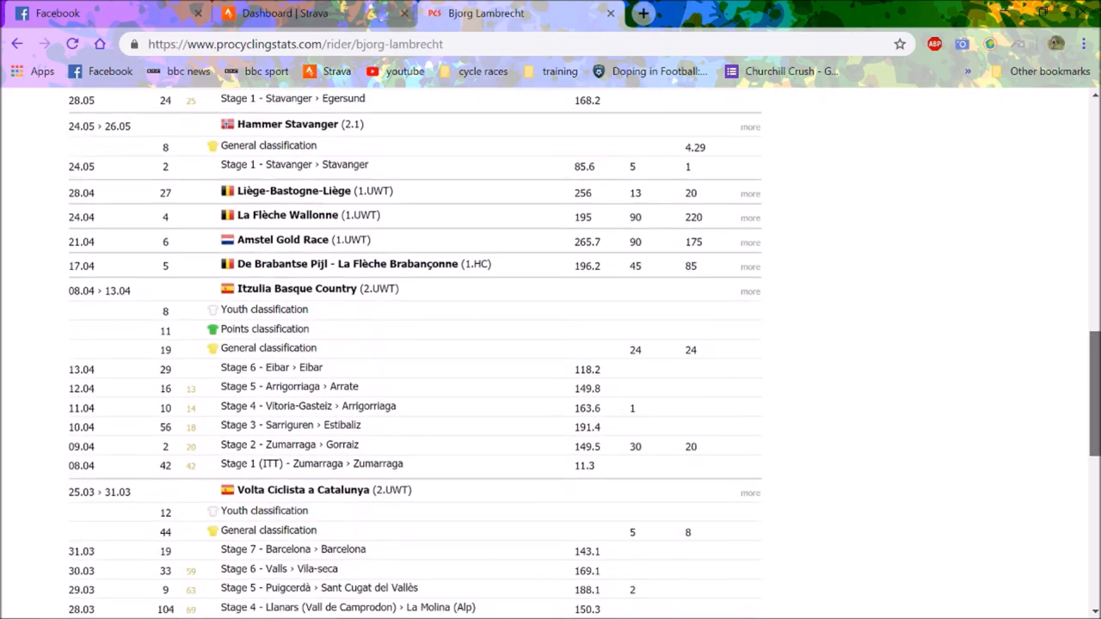
pyautogui.scroll(-3)
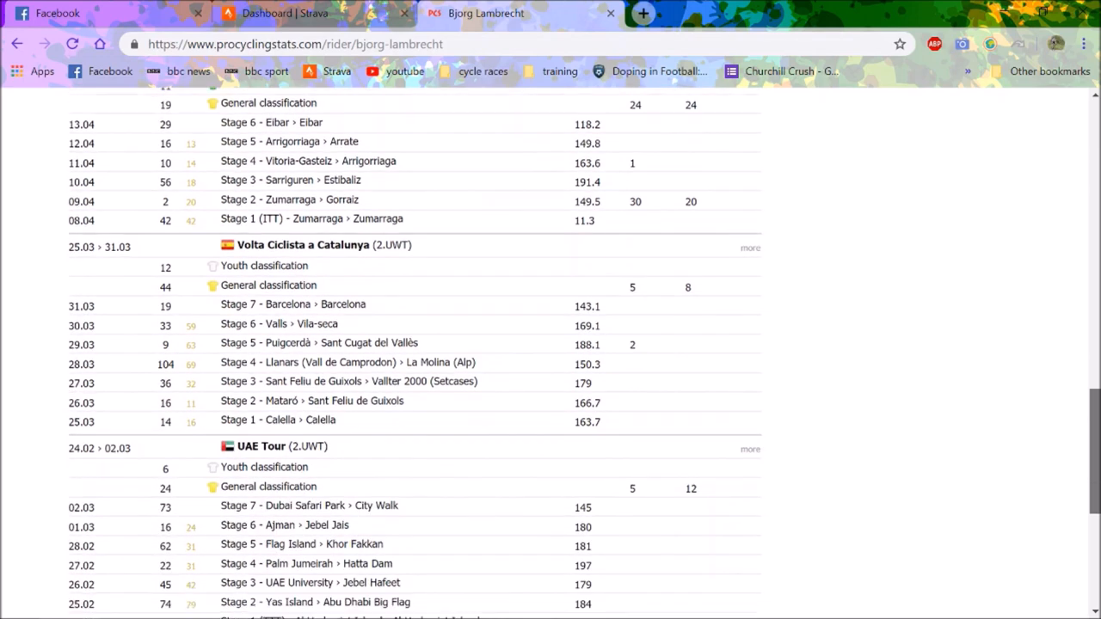
pyautogui.scroll(-3)
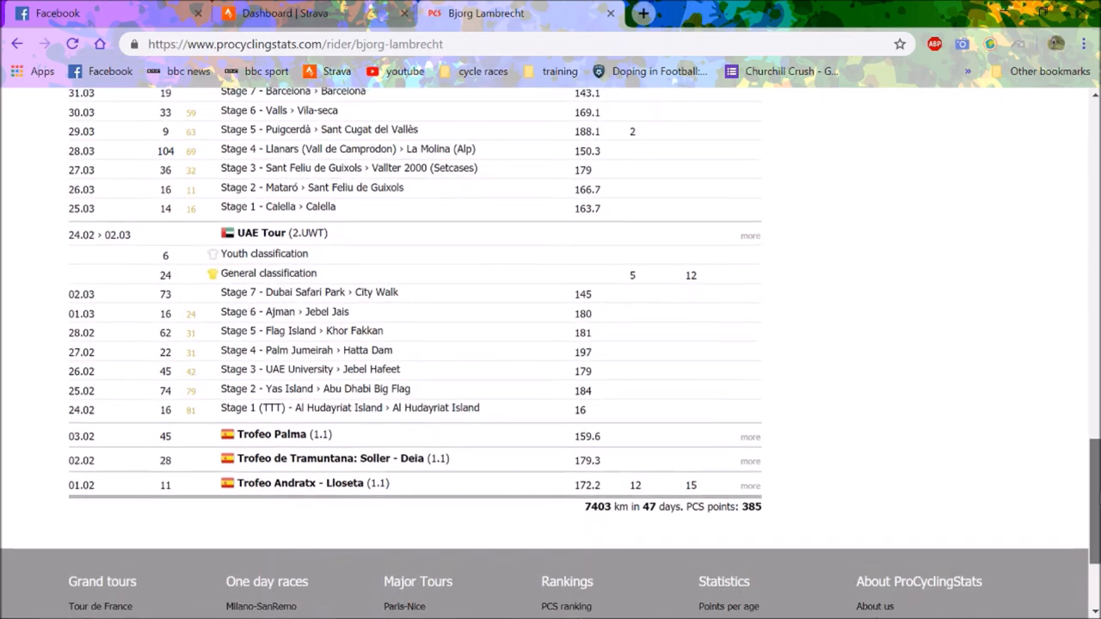
pyautogui.scroll(3)
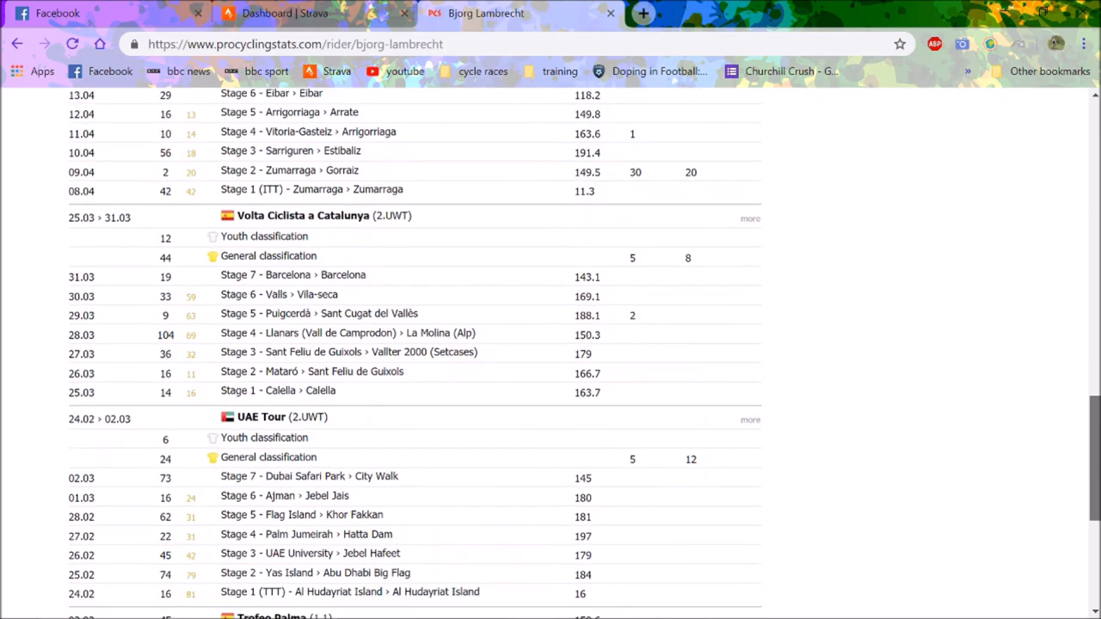
pyautogui.scroll(3)
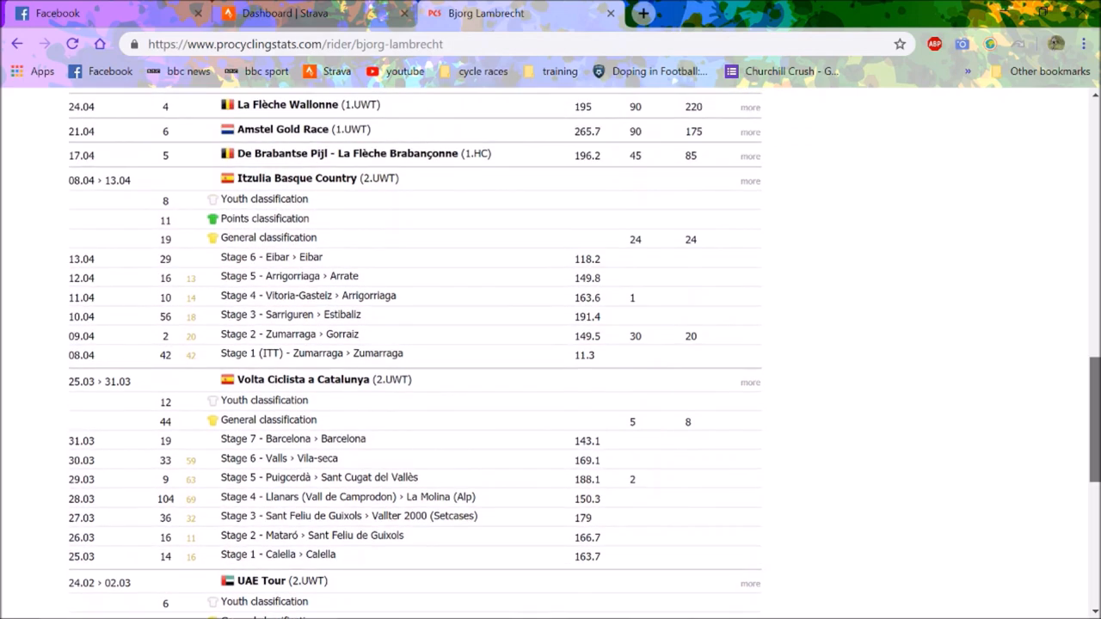
pyautogui.scroll(-3)
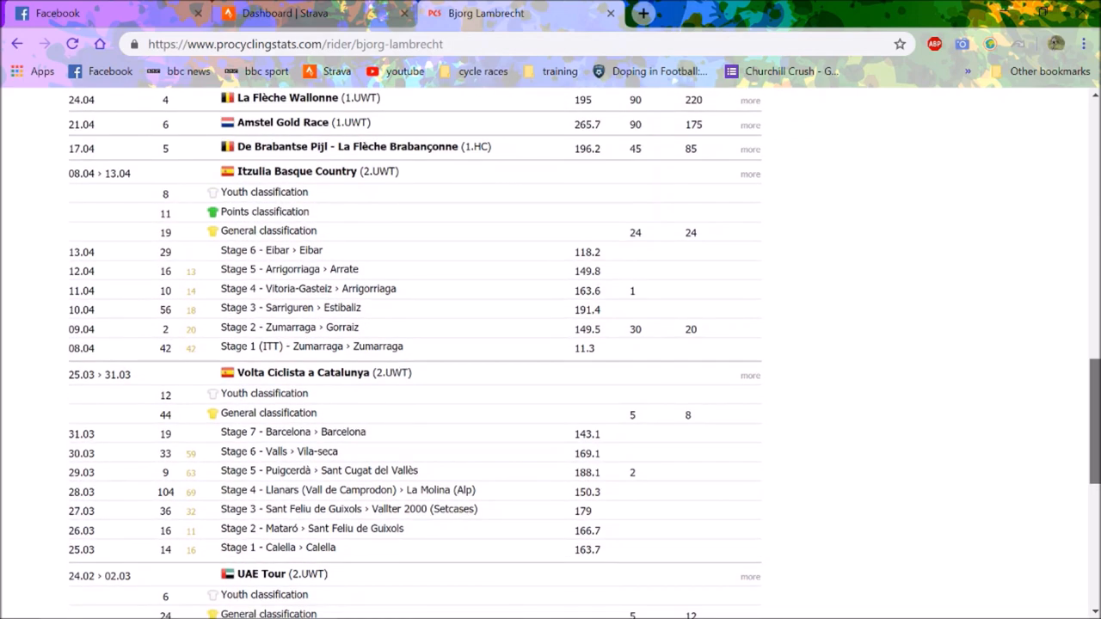
pyautogui.scroll(-3)
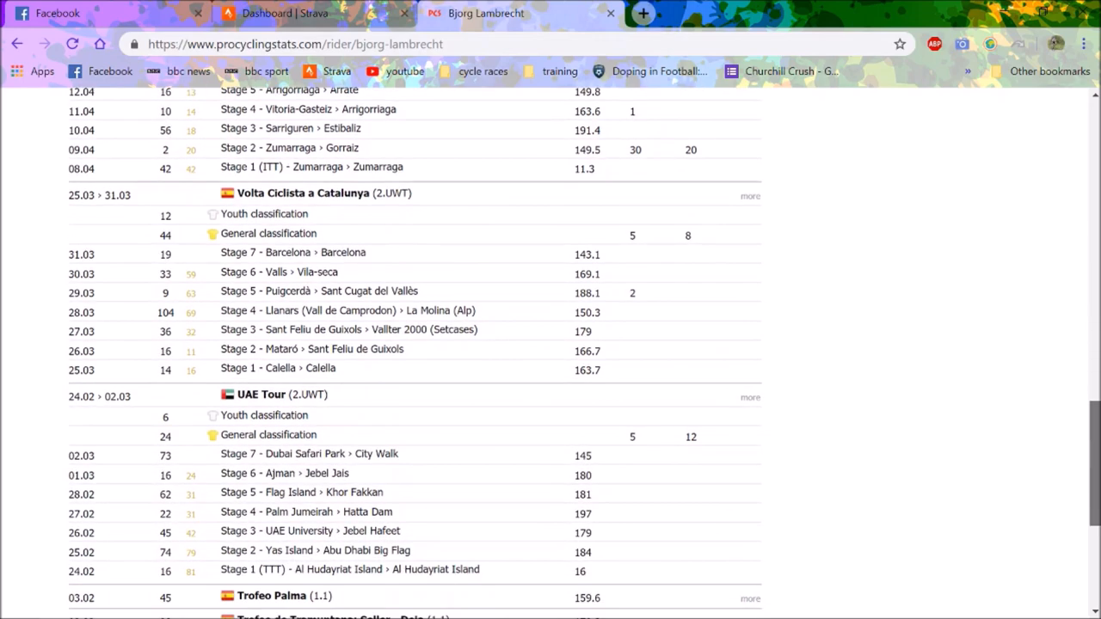
pyautogui.scroll(3)
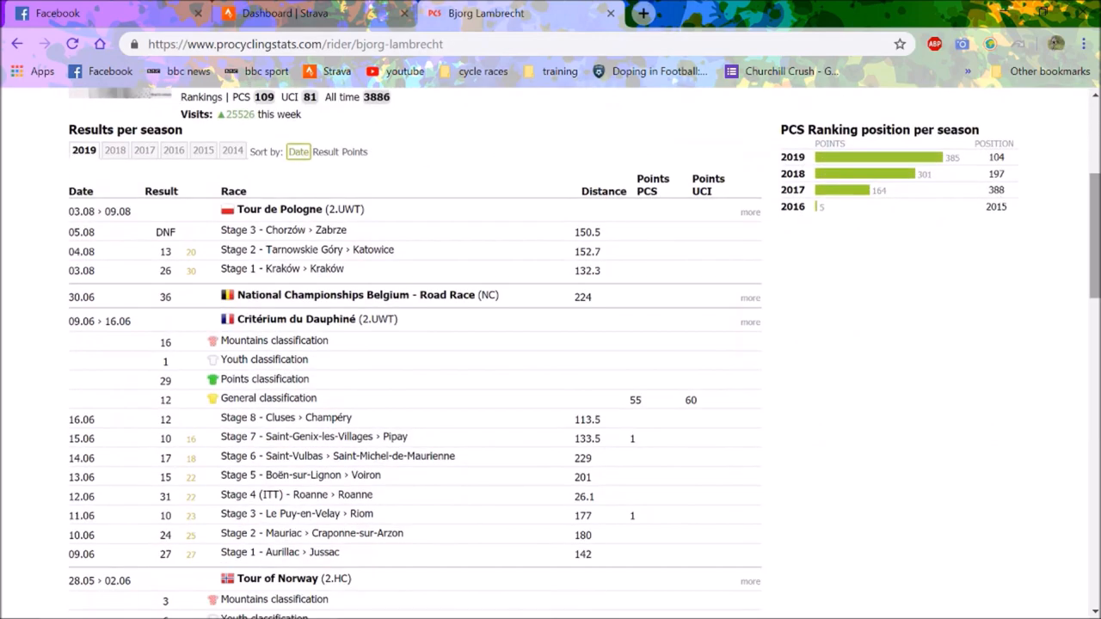
# Switch to the 2018 season and review results from Tour de Suisse down to Itzulia Basque Country
pyautogui.click(114, 150)
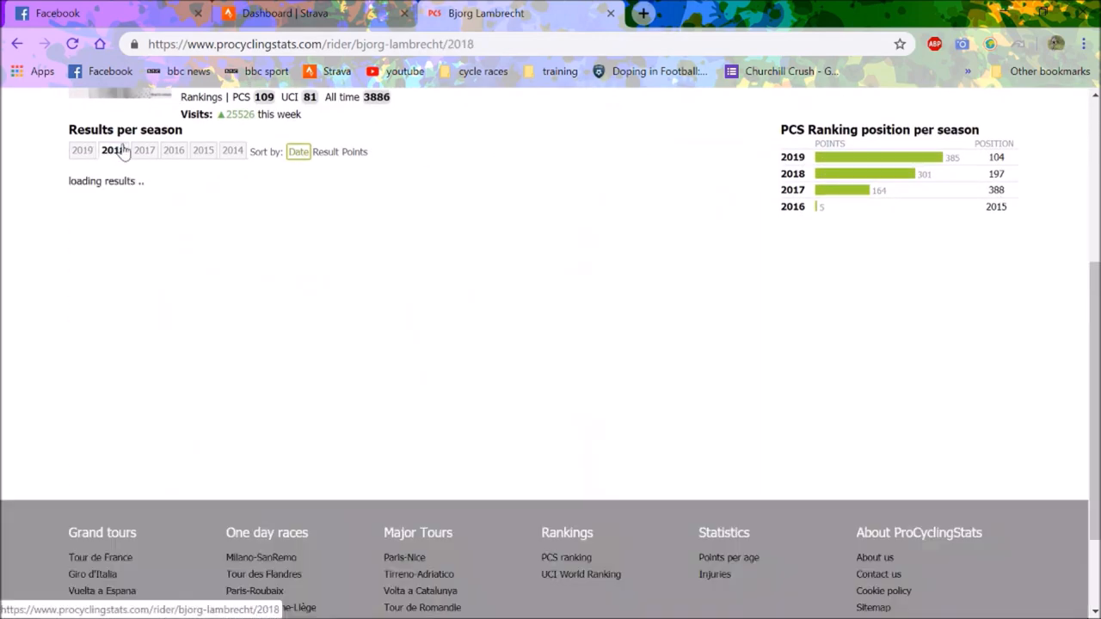
pyautogui.click(114, 150)
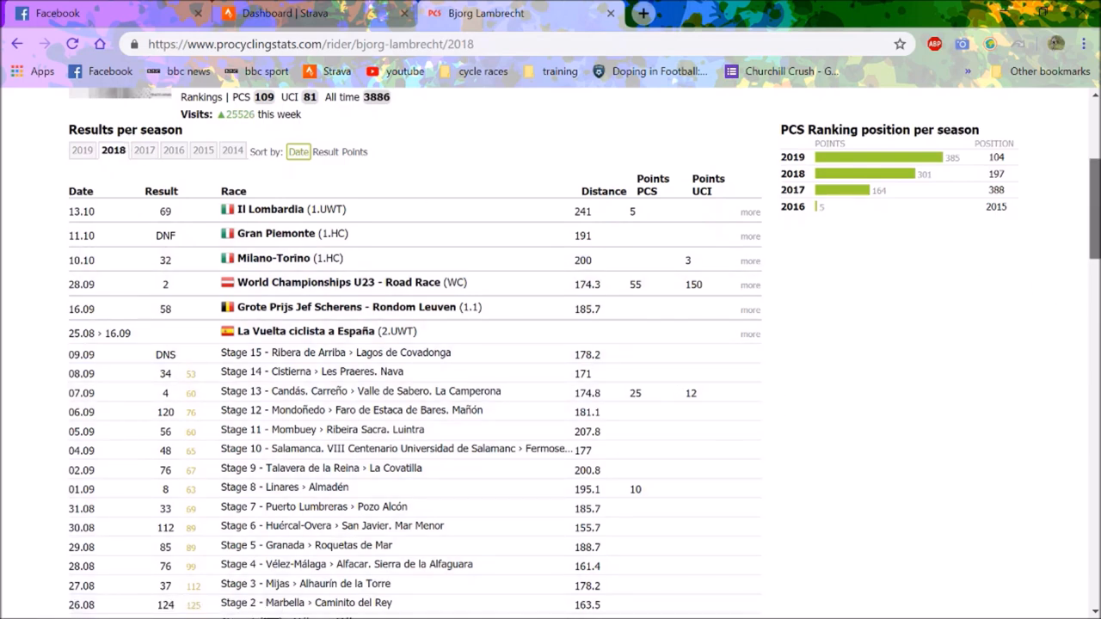
pyautogui.scroll(-3)
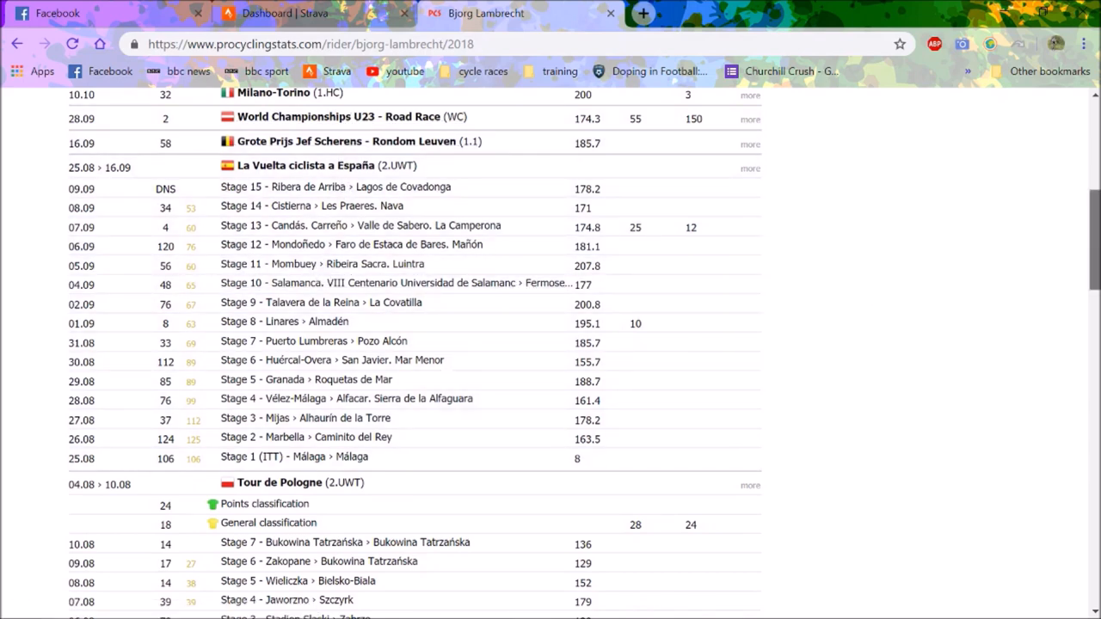
pyautogui.scroll(-3)
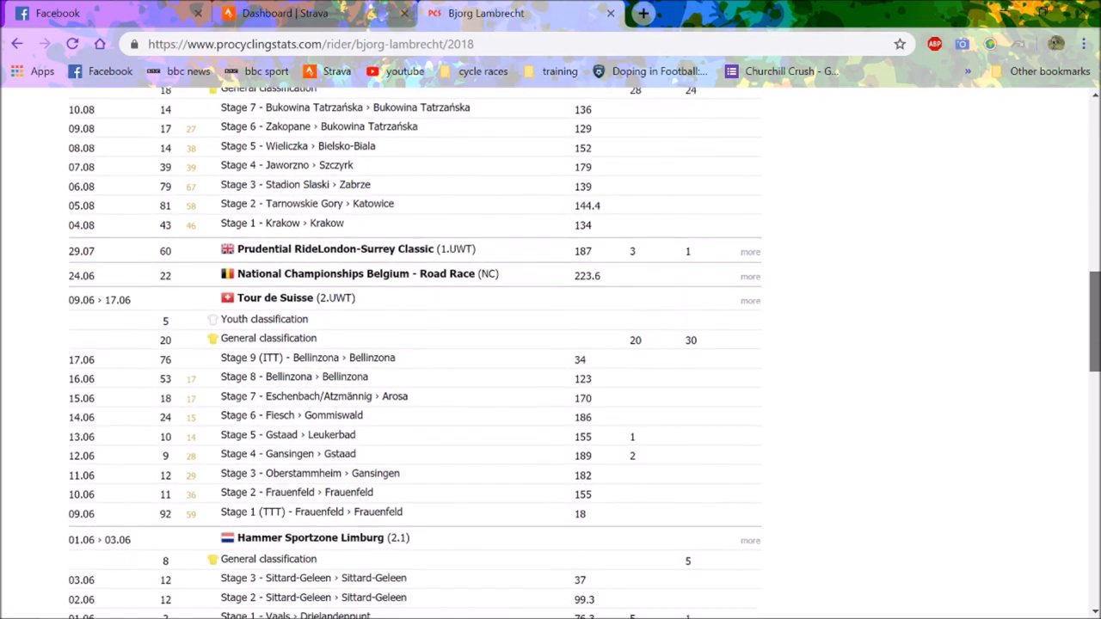
pyautogui.scroll(-3)
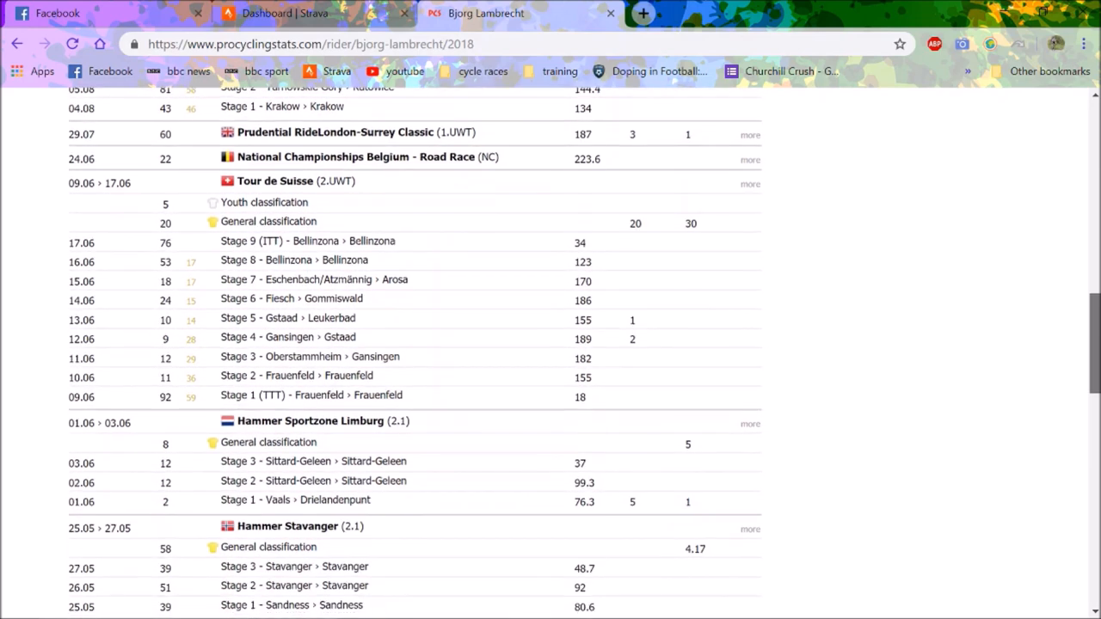
pyautogui.scroll(-3)
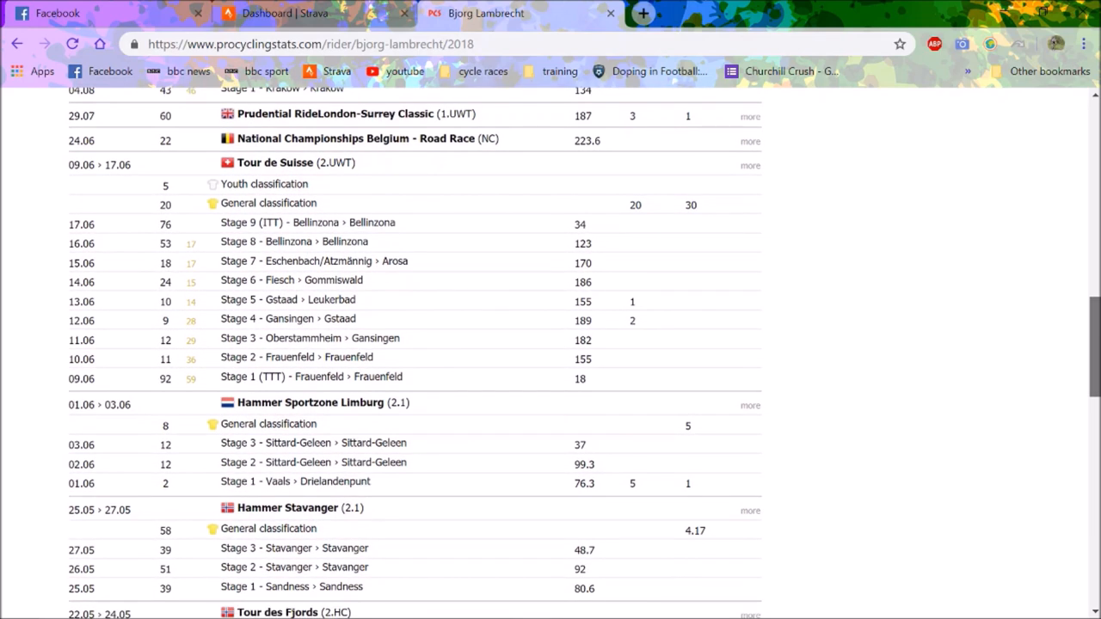
pyautogui.scroll(-3)
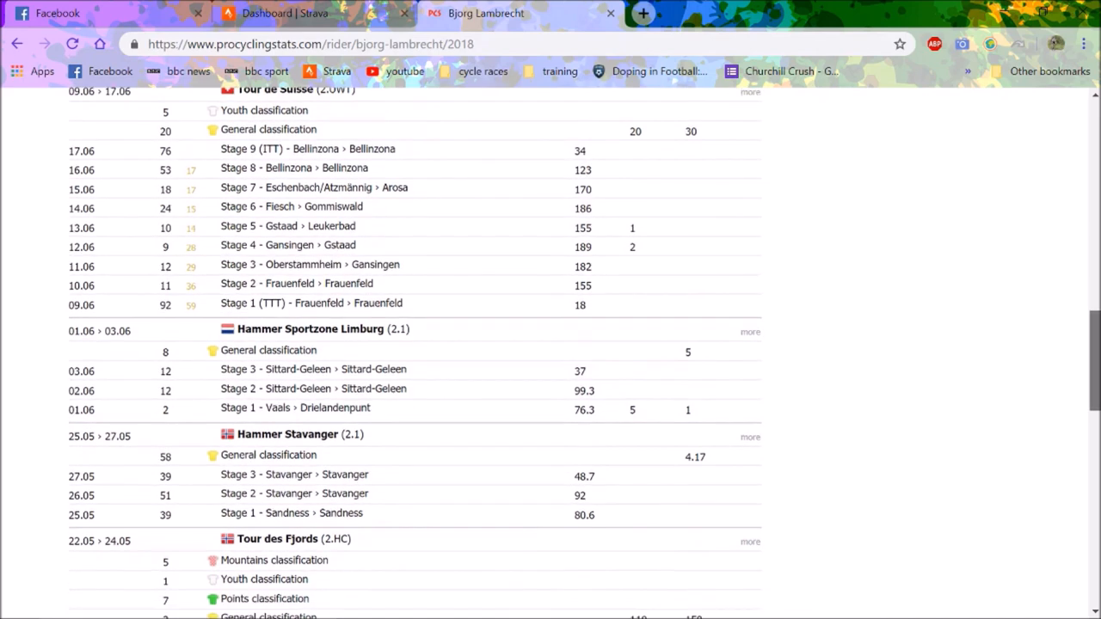
pyautogui.scroll(-3)
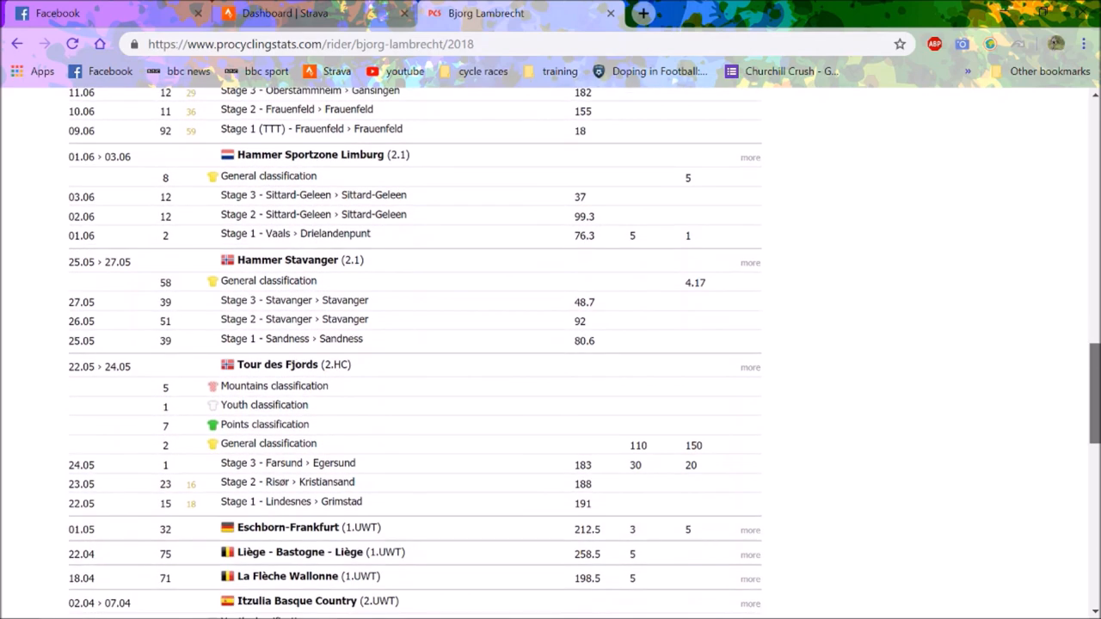
pyautogui.scroll(-3)
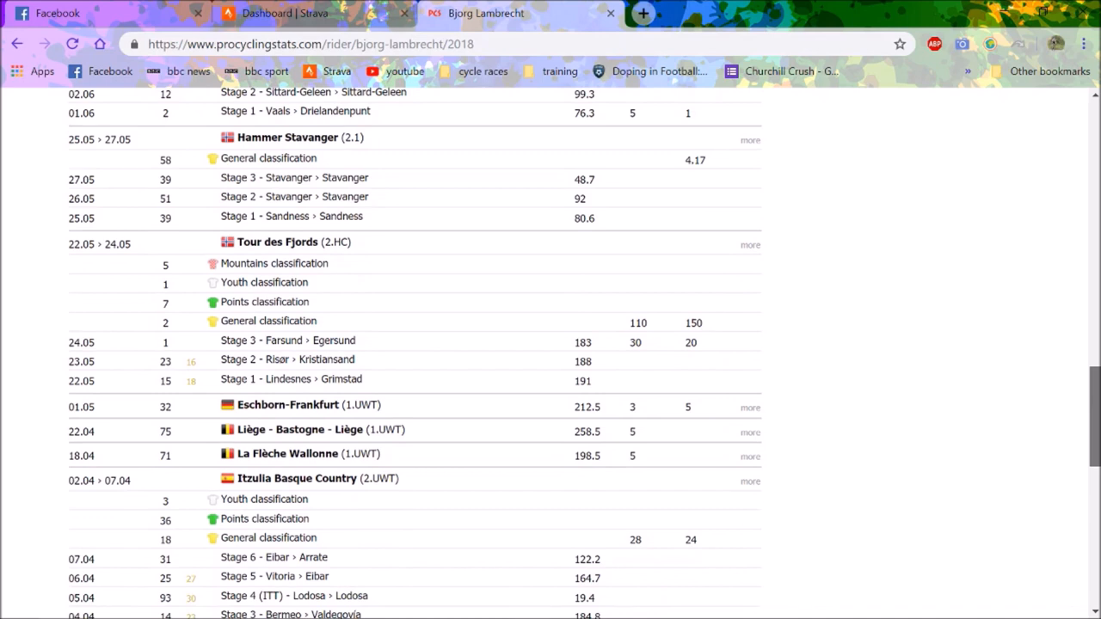
pyautogui.scroll(-3)
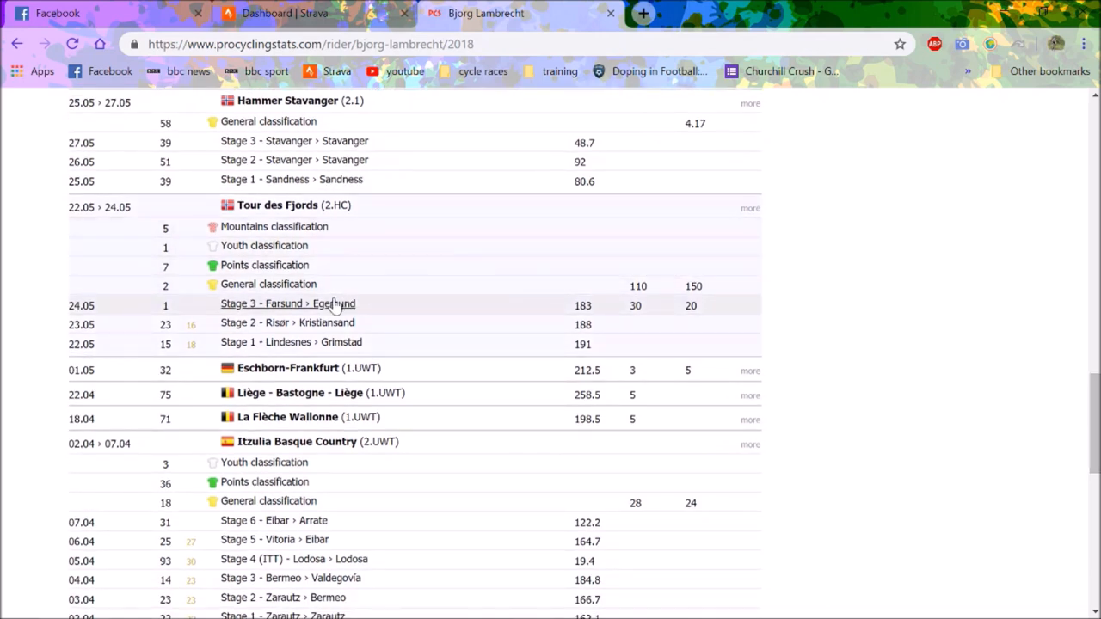
pyautogui.moveTo(765, 406)
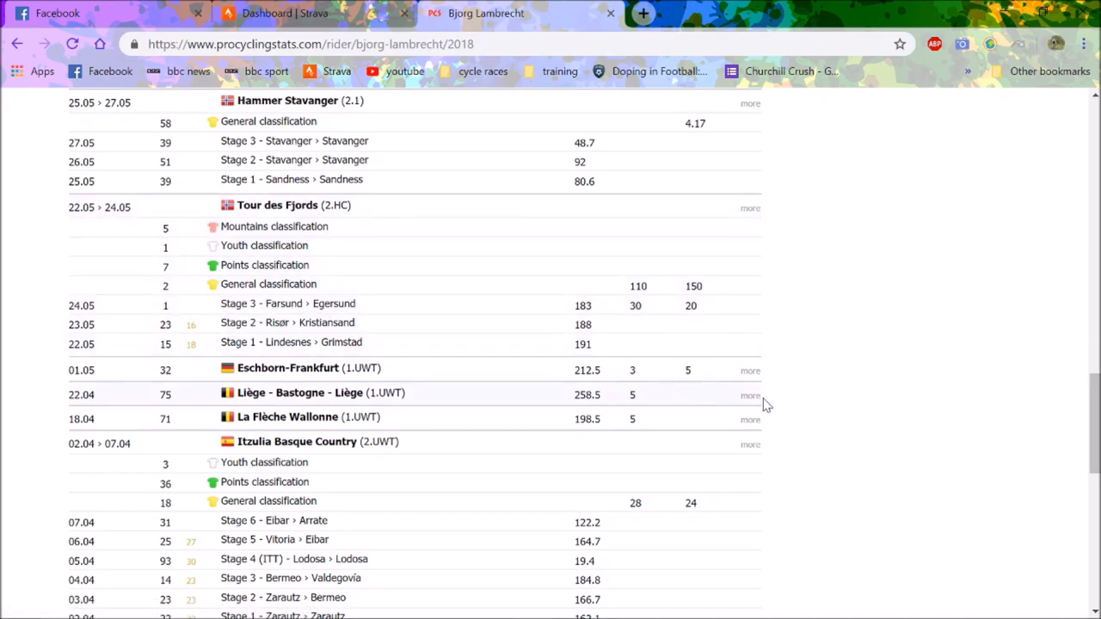
pyautogui.scroll(-3)
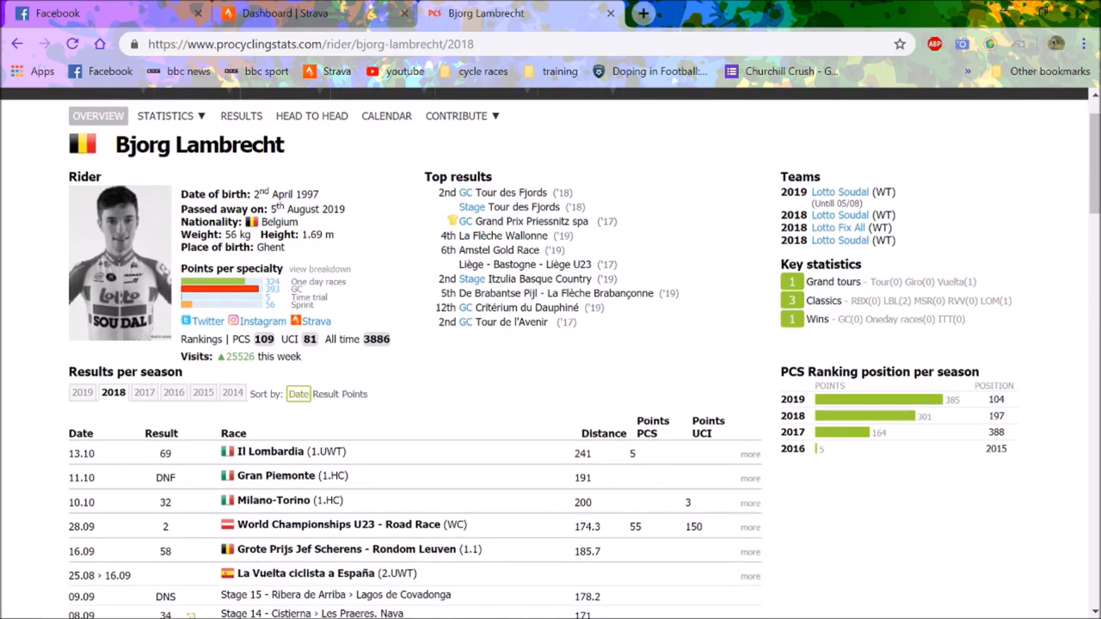
# Switch to the 2017 season and review the race list through Circuit des Ardennes (5053 km, 36 days)
pyautogui.click(141, 393)
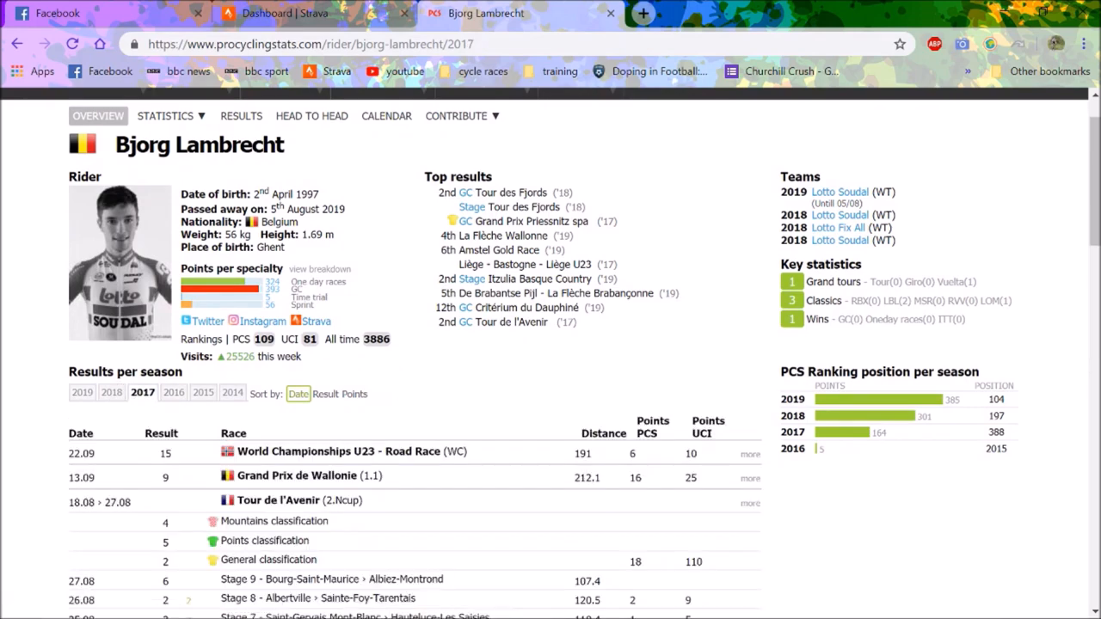
pyautogui.scroll(-3)
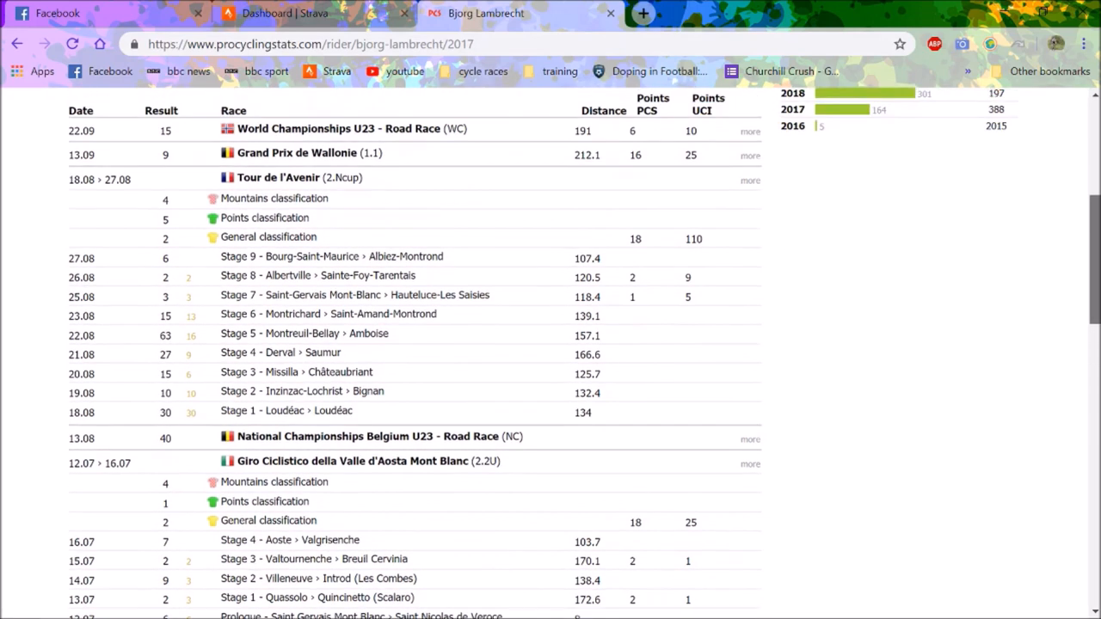
pyautogui.scroll(-3)
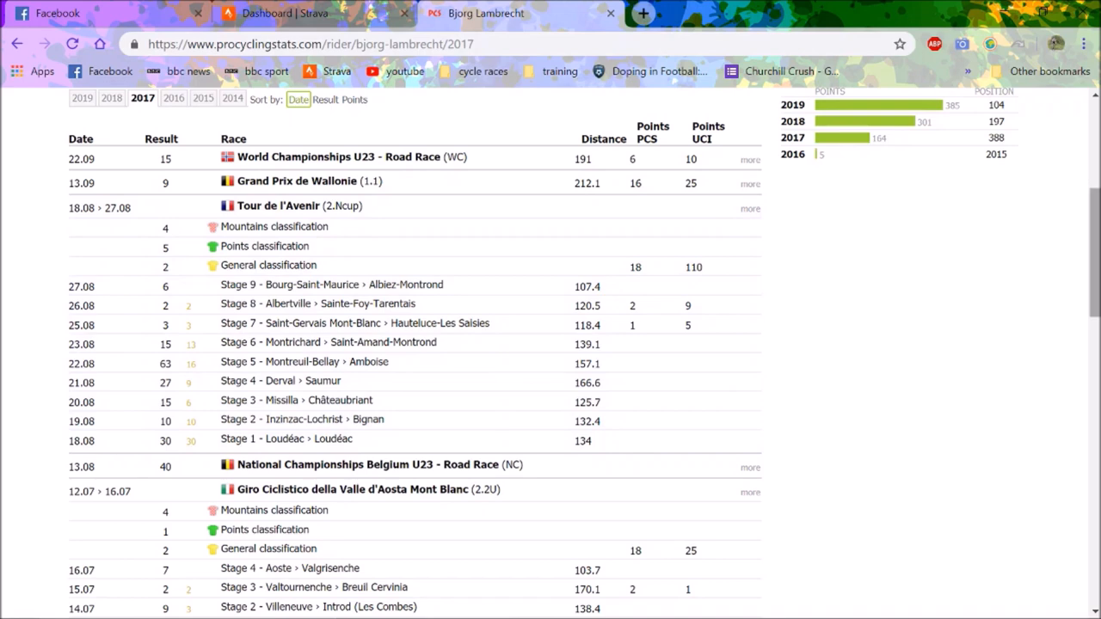
pyautogui.scroll(-3)
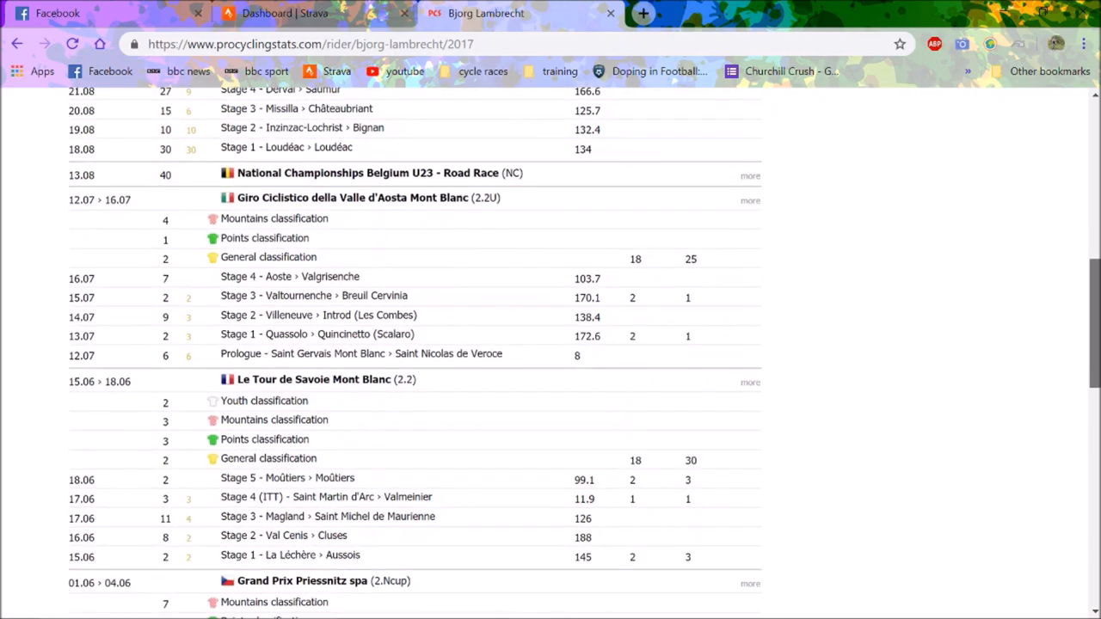
pyautogui.scroll(-3)
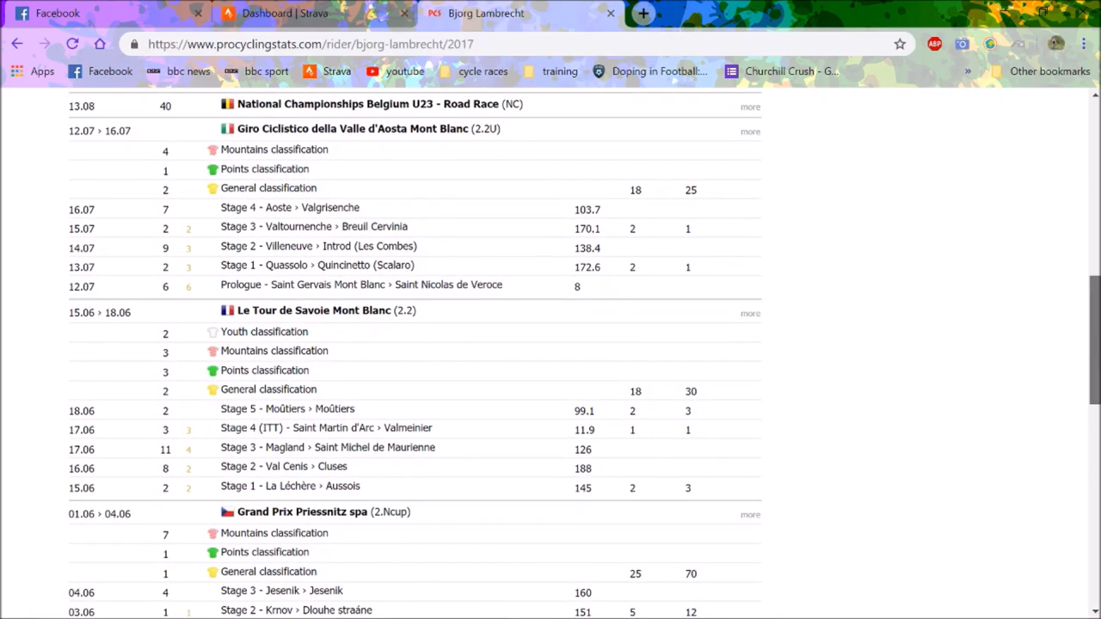
pyautogui.scroll(-3)
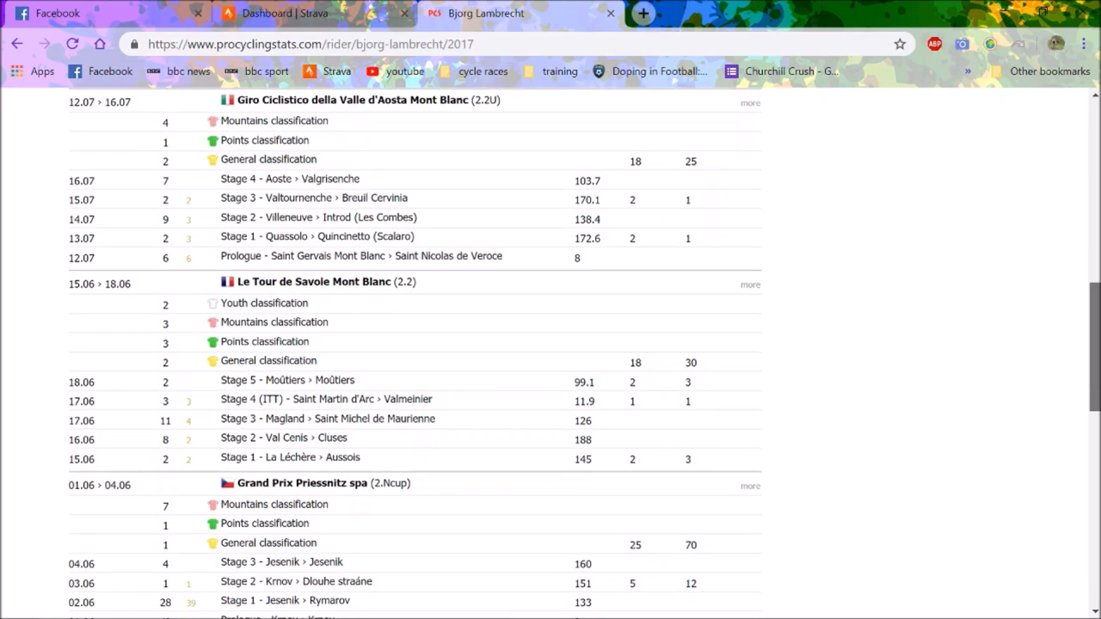
pyautogui.scroll(-3)
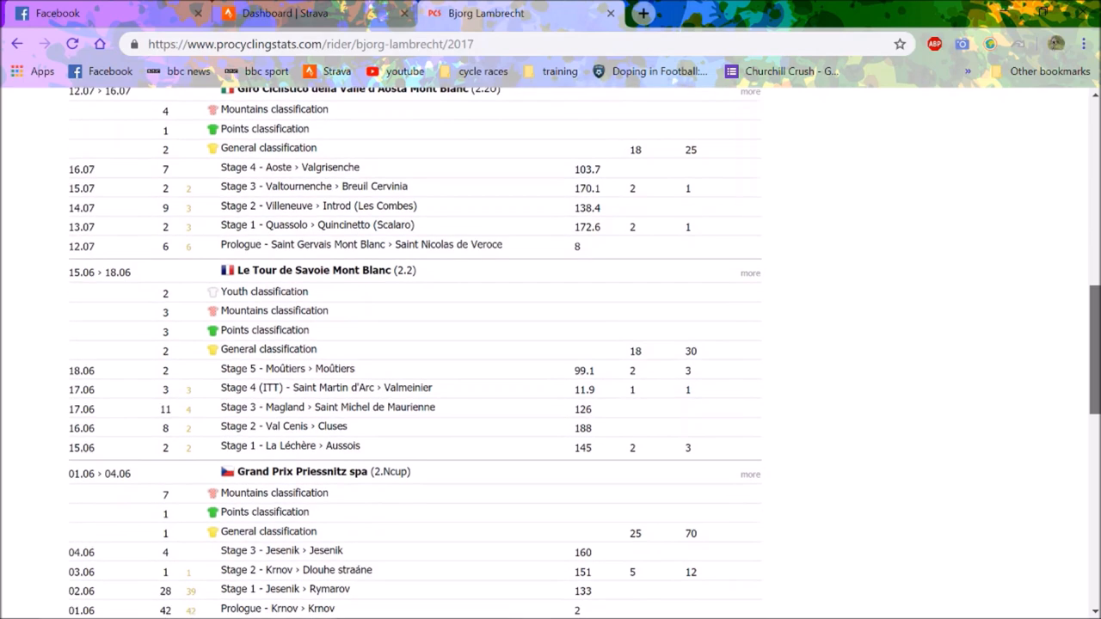
pyautogui.scroll(-3)
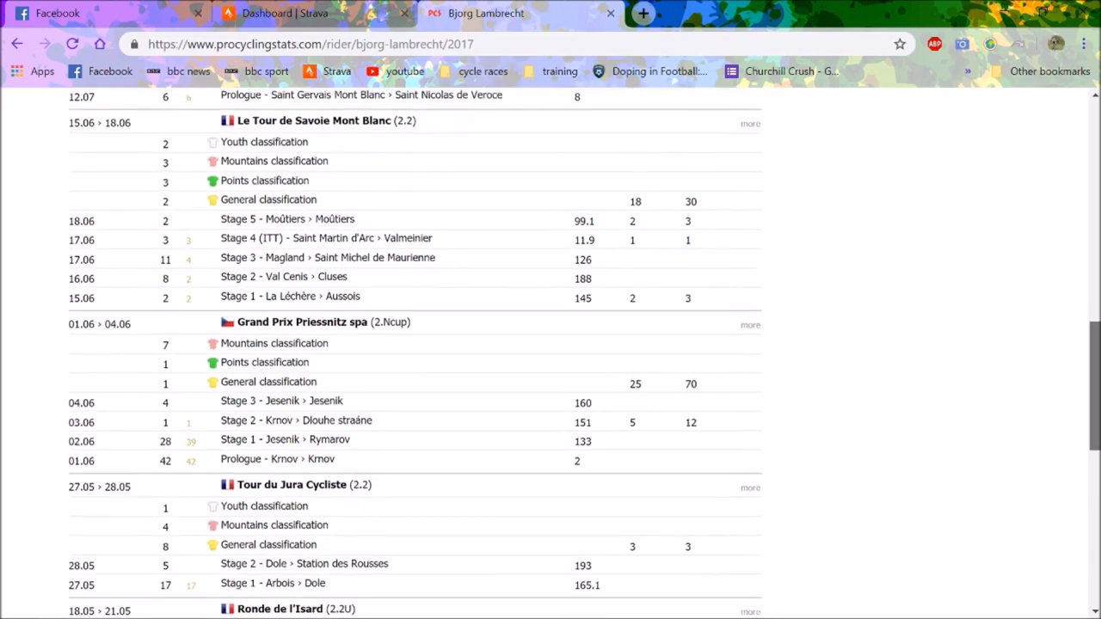
pyautogui.scroll(-3)
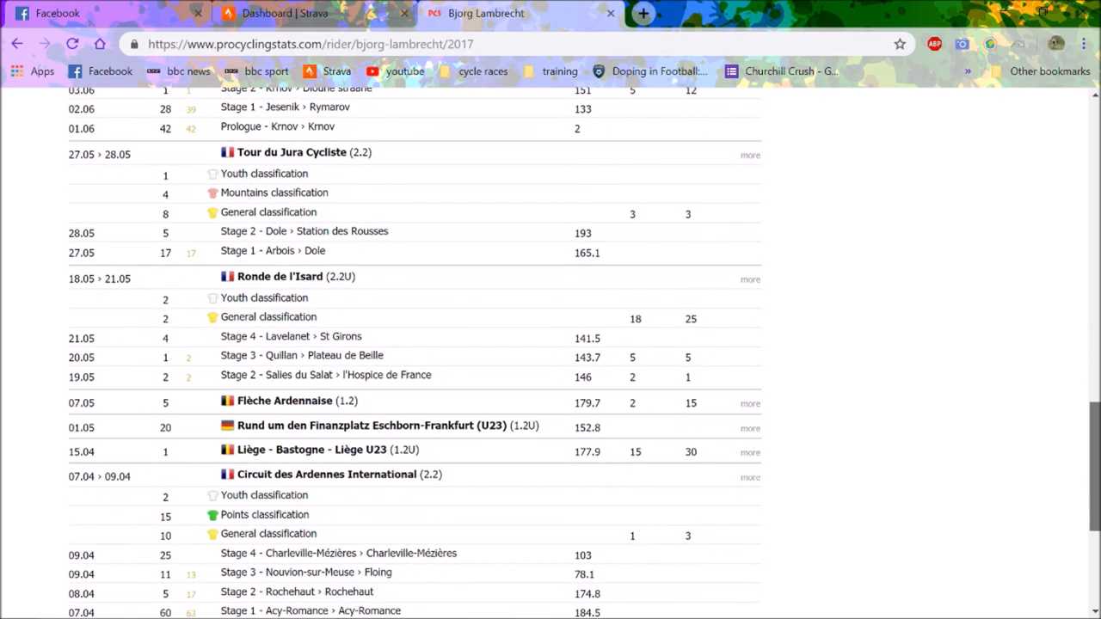
pyautogui.scroll(-3)
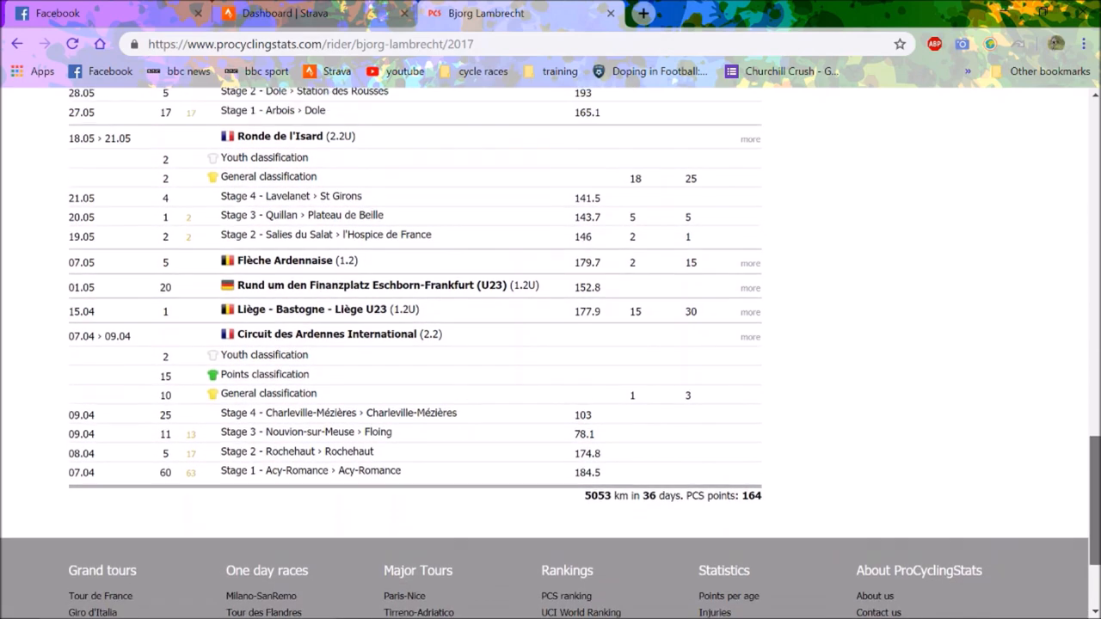
pyautogui.scroll(3)
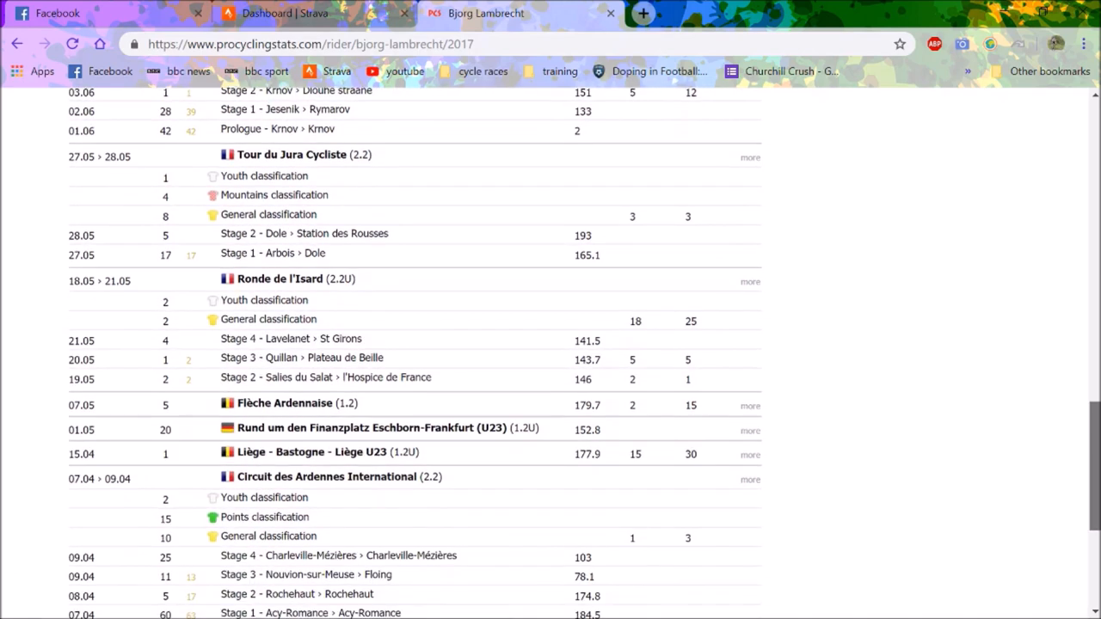
pyautogui.scroll(3)
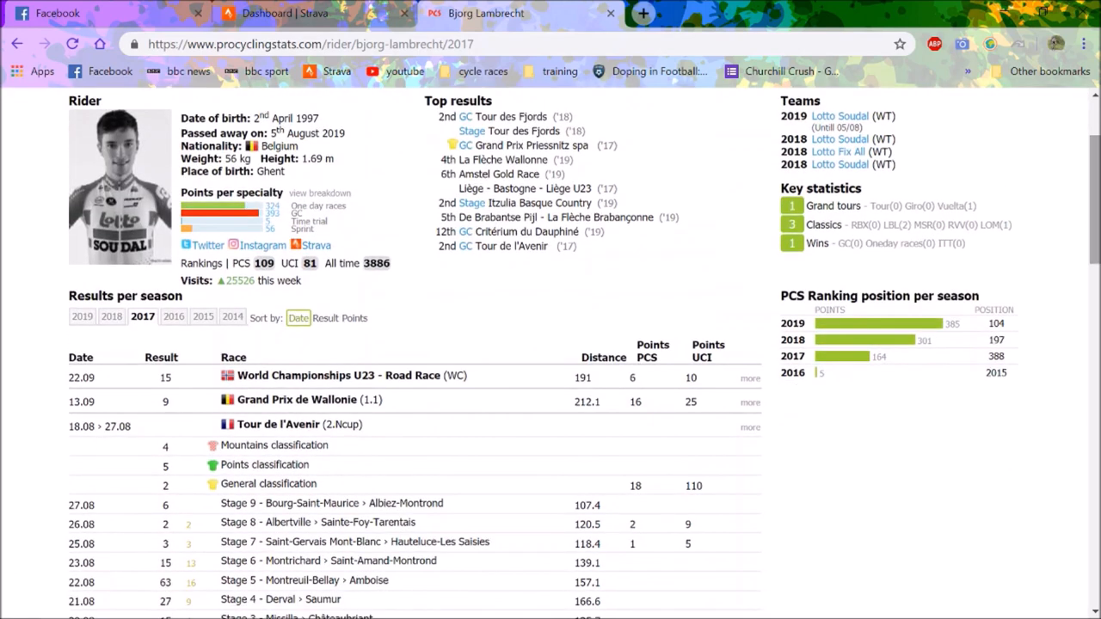
# Switch back to the 2019 season results beginning with the Tour de Pologne
pyautogui.click(82, 316)
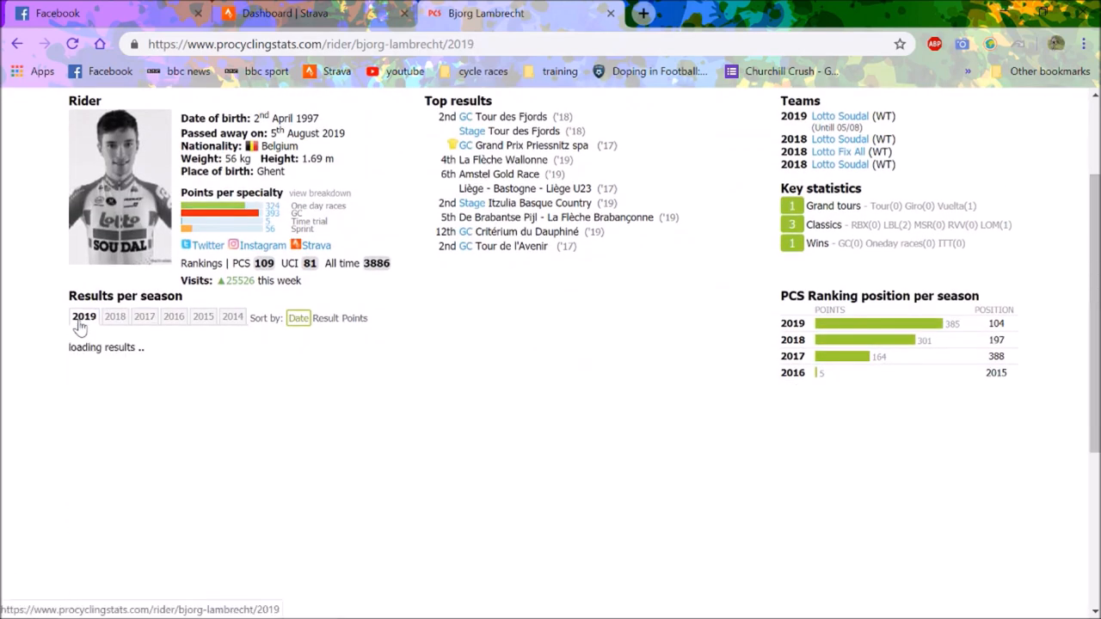
pyautogui.click(83, 316)
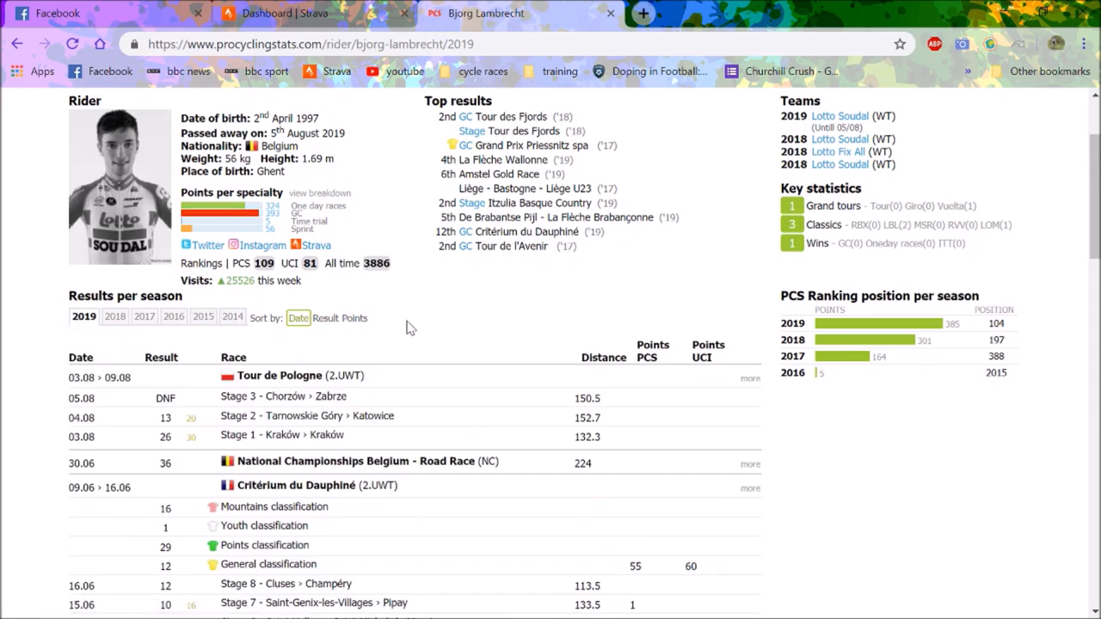
pyautogui.scroll(-3)
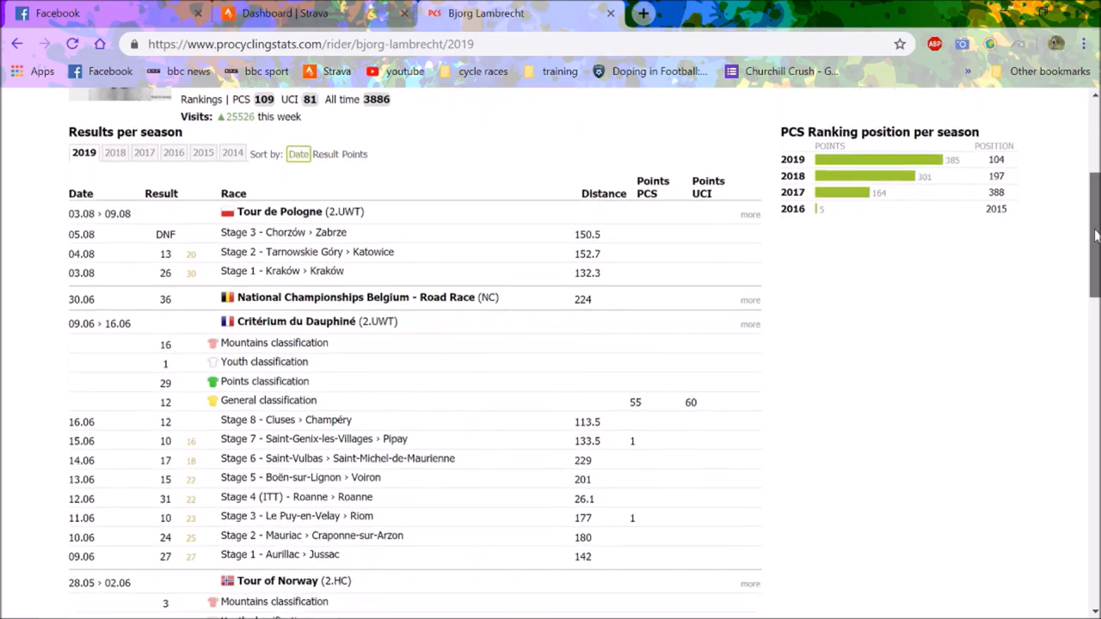
pyautogui.scroll(-3)
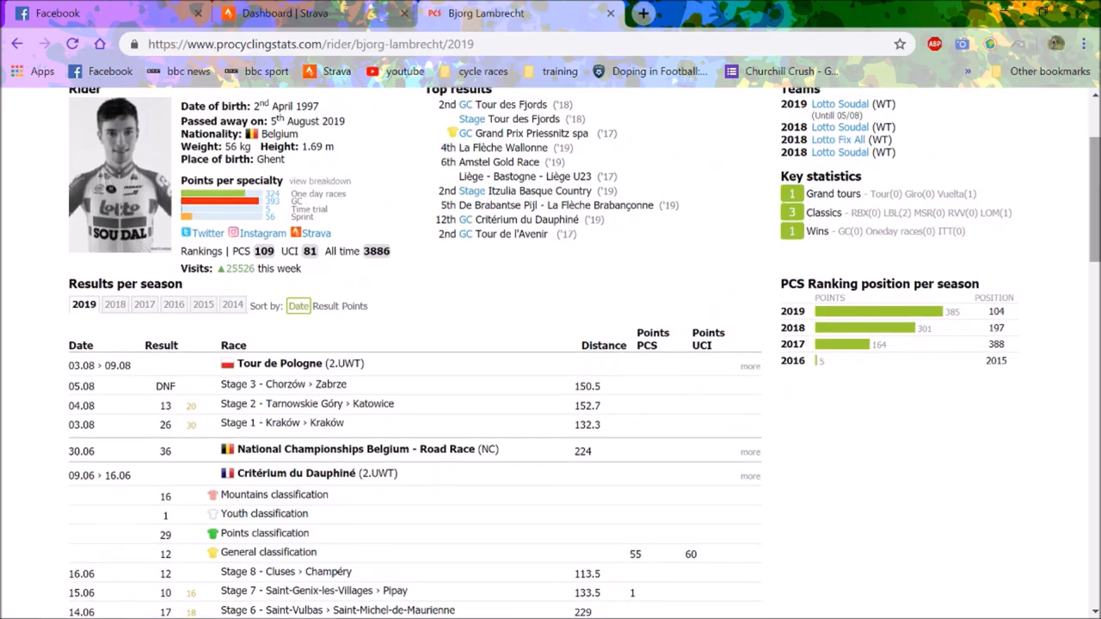
pyautogui.scroll(3)
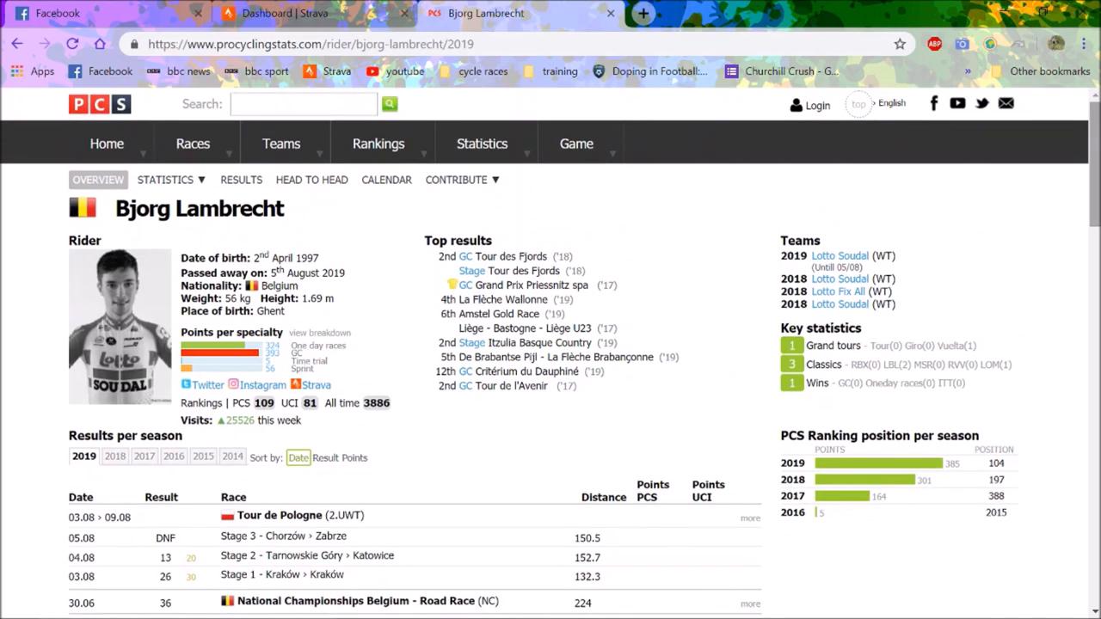
pyautogui.scroll(-3)
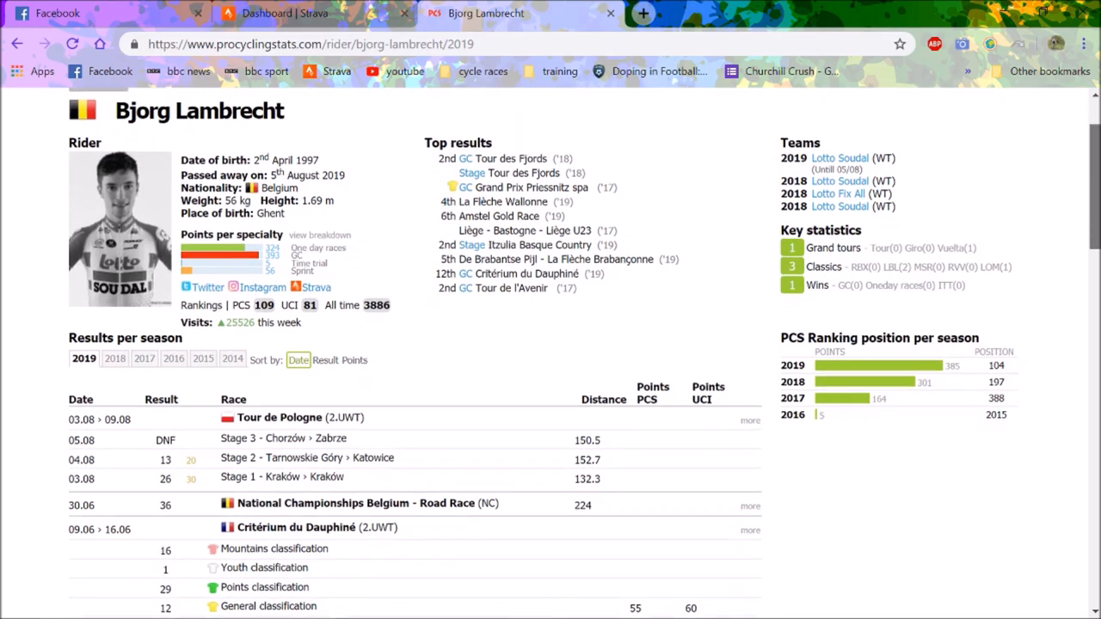
pyautogui.scroll(-3)
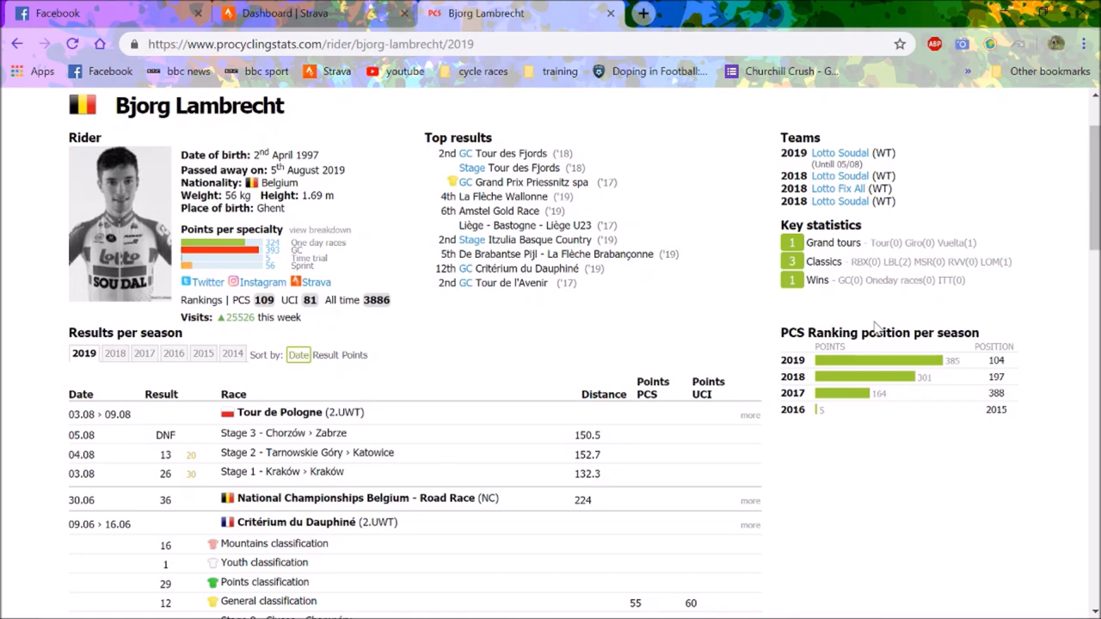
pyautogui.moveTo(647, 595)
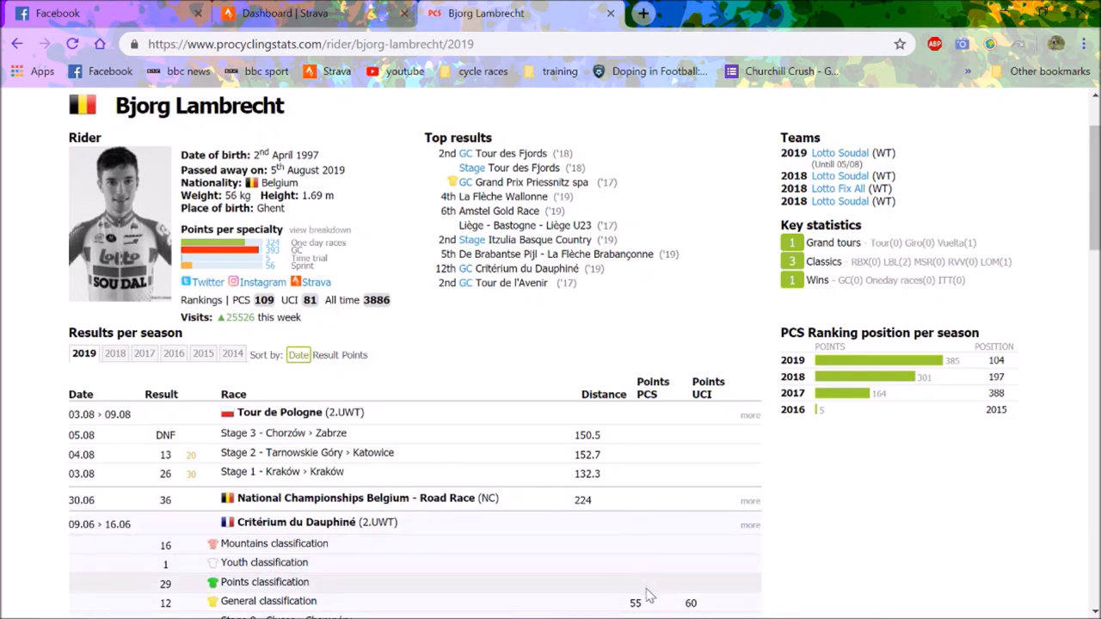
pyautogui.click(659, 602)
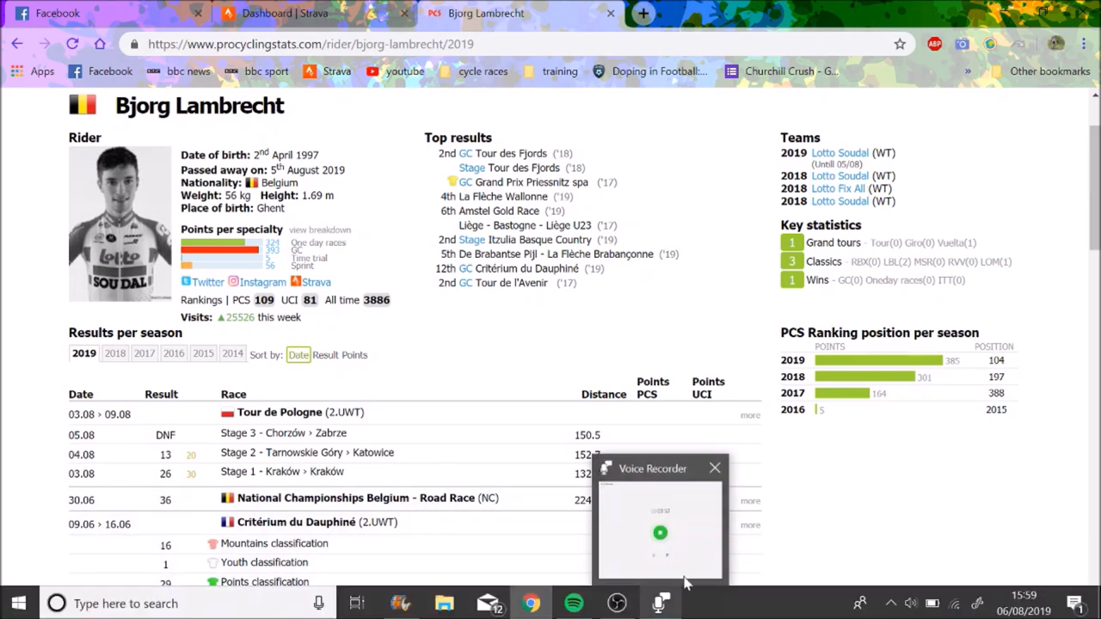
pyautogui.click(714, 468)
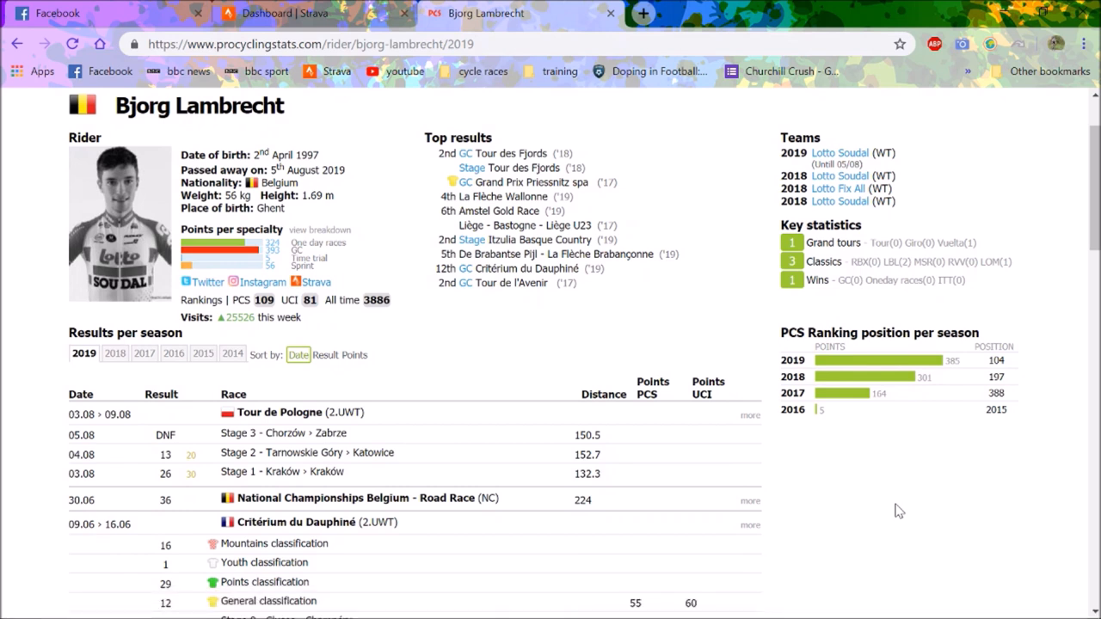
pyautogui.moveTo(833, 529)
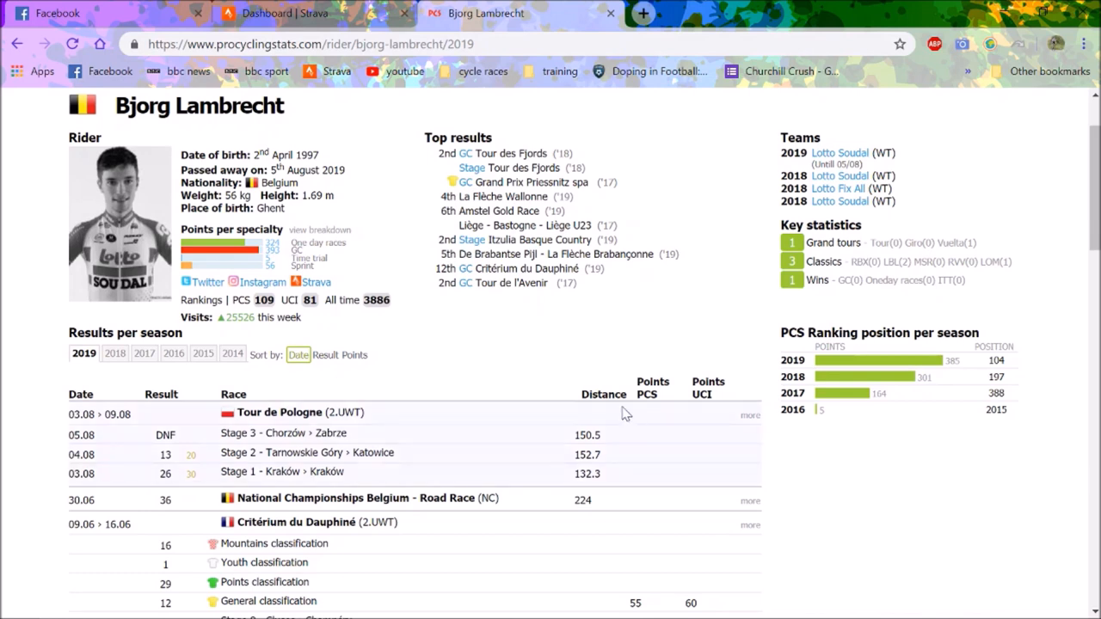
pyautogui.moveTo(497, 403)
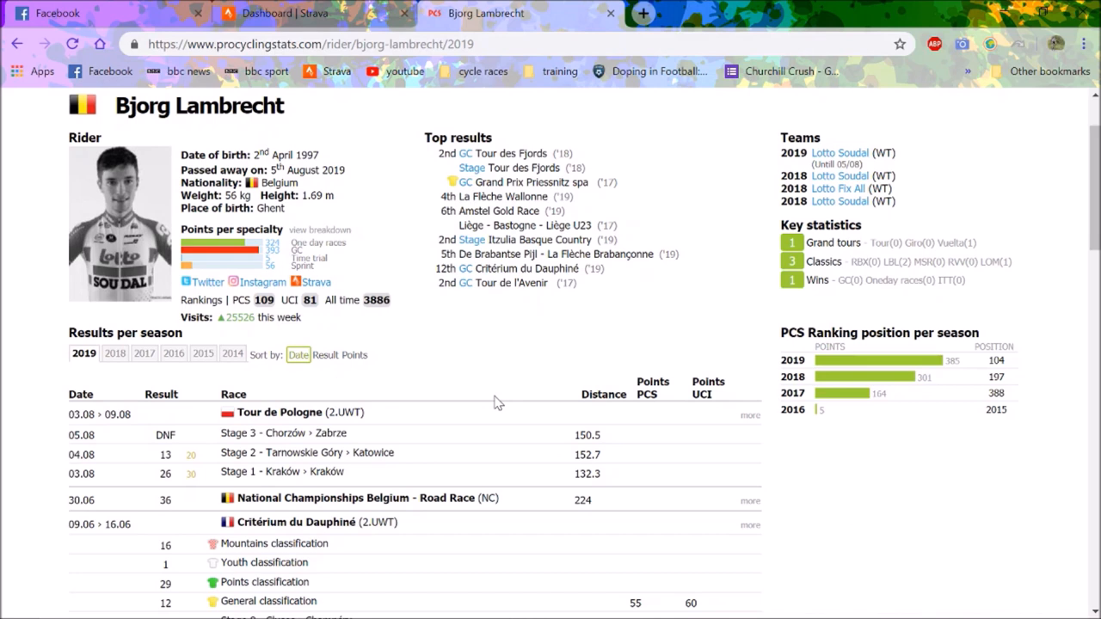